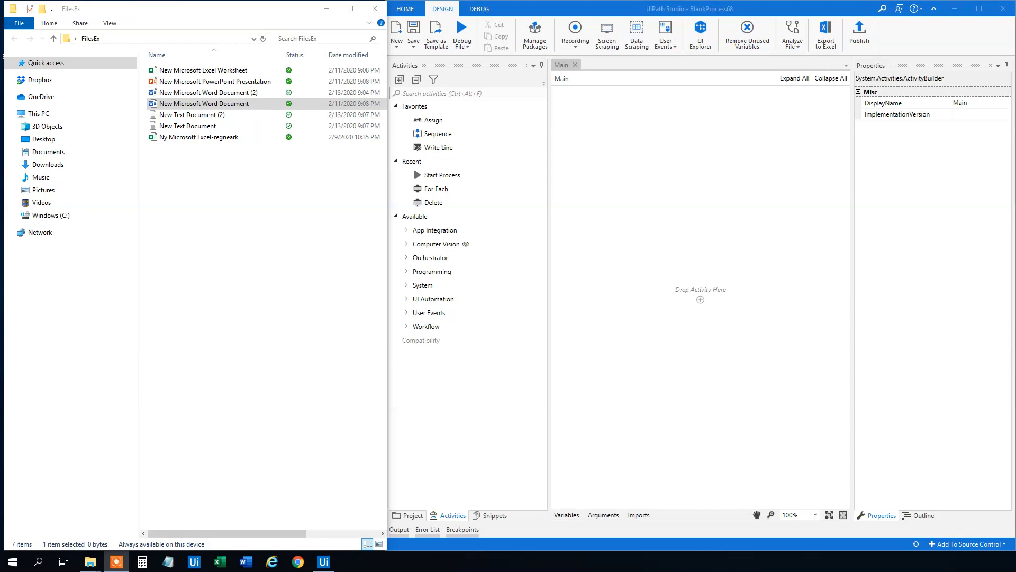
{"action": "mouse_move", "coordinate": [255, 223]}
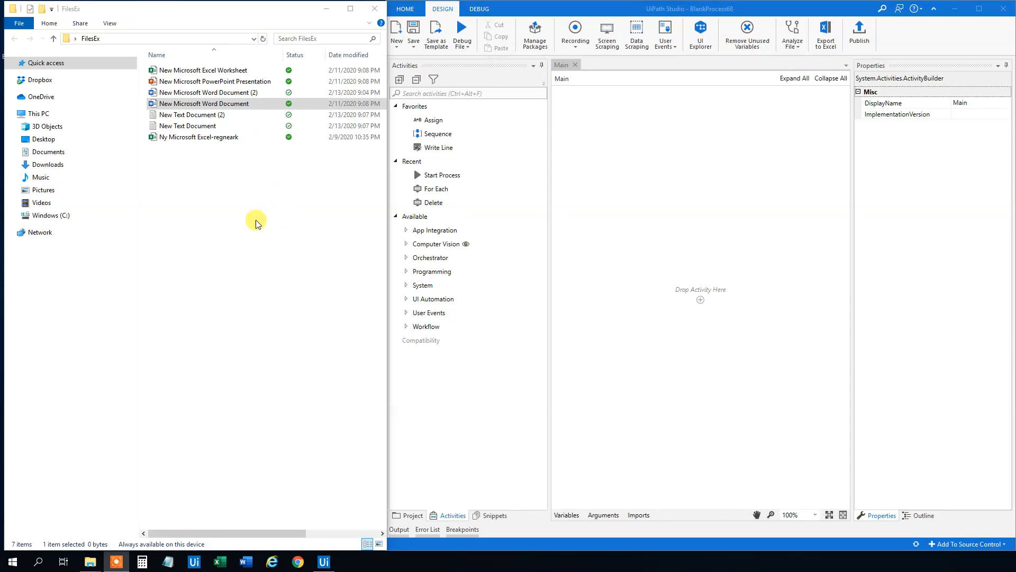
Review the FilesEx folder's files: Excel worksheet, text document and PowerPoint presentation.
{"action": "left_click", "coordinate": [188, 125]}
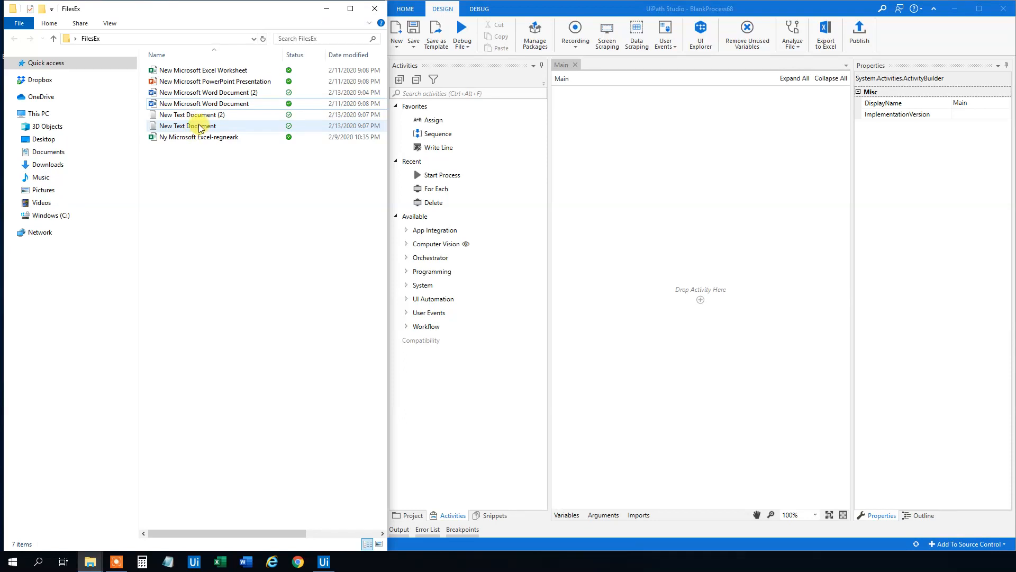
{"action": "left_click", "coordinate": [203, 70]}
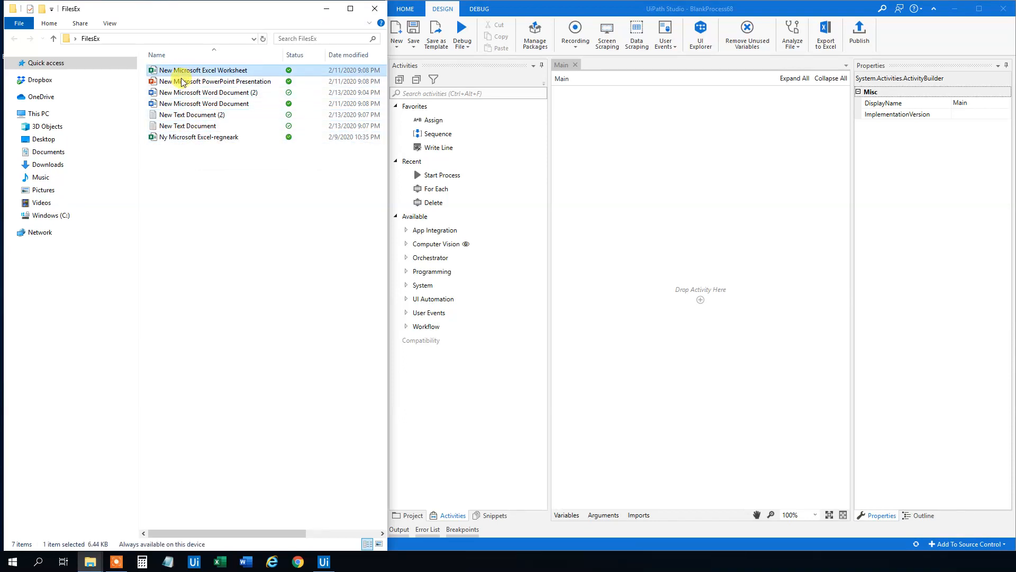
{"action": "left_click", "coordinate": [191, 115]}
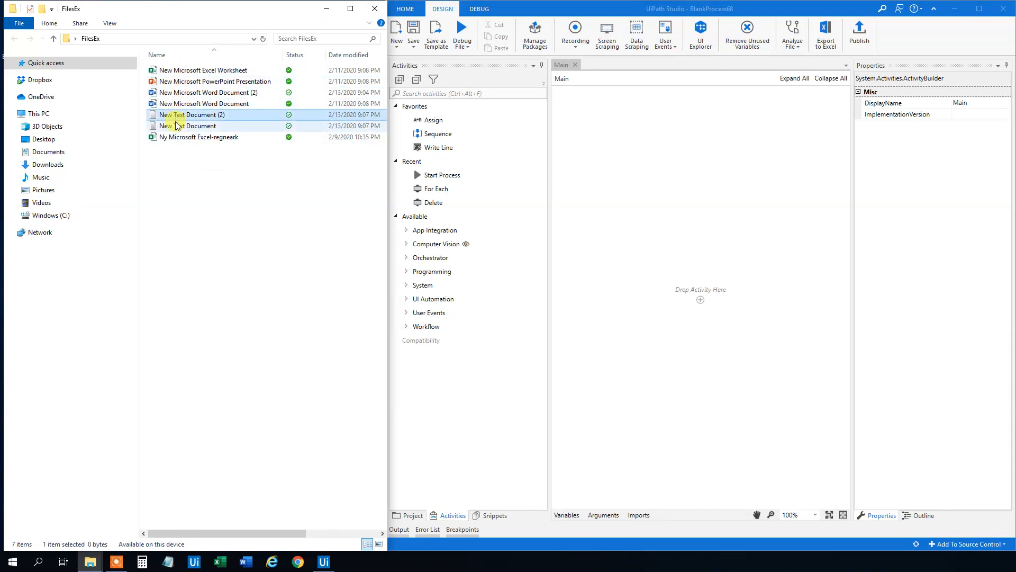
{"action": "left_click", "coordinate": [214, 81]}
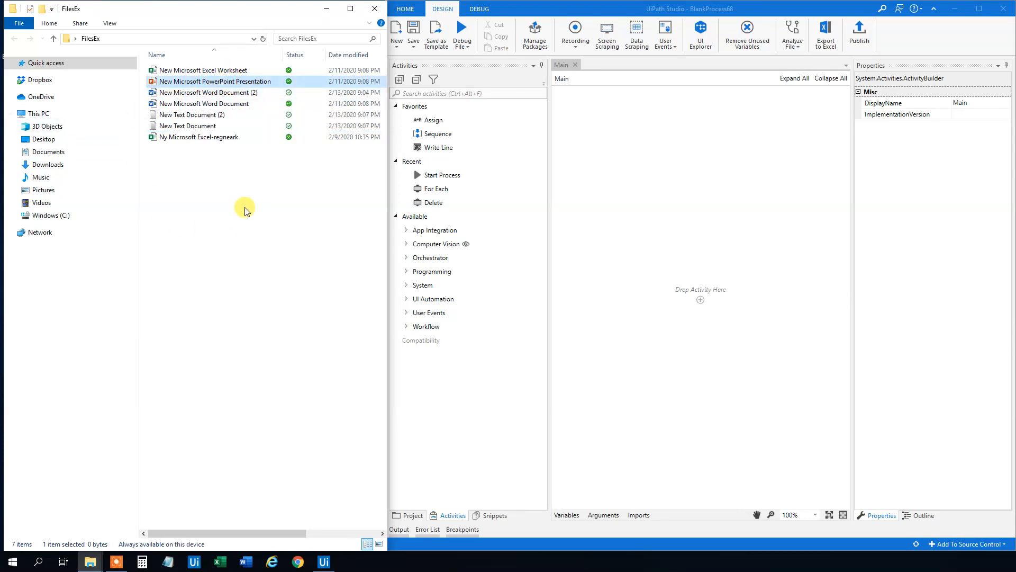
Add a Start Process activity whose file path is "C:\Users\Anders Jensen\OneDrive\Desktop\FilesEx" plus the Word document.
{"action": "left_click", "coordinate": [204, 104]}
{"action": "type", "text": "s"}
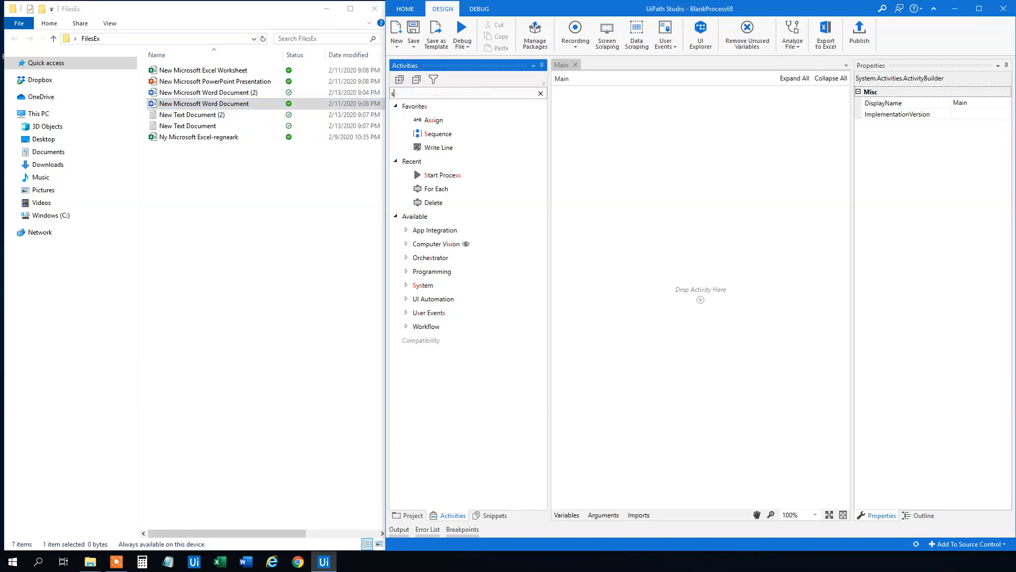
{"action": "type", "text": "tart"}
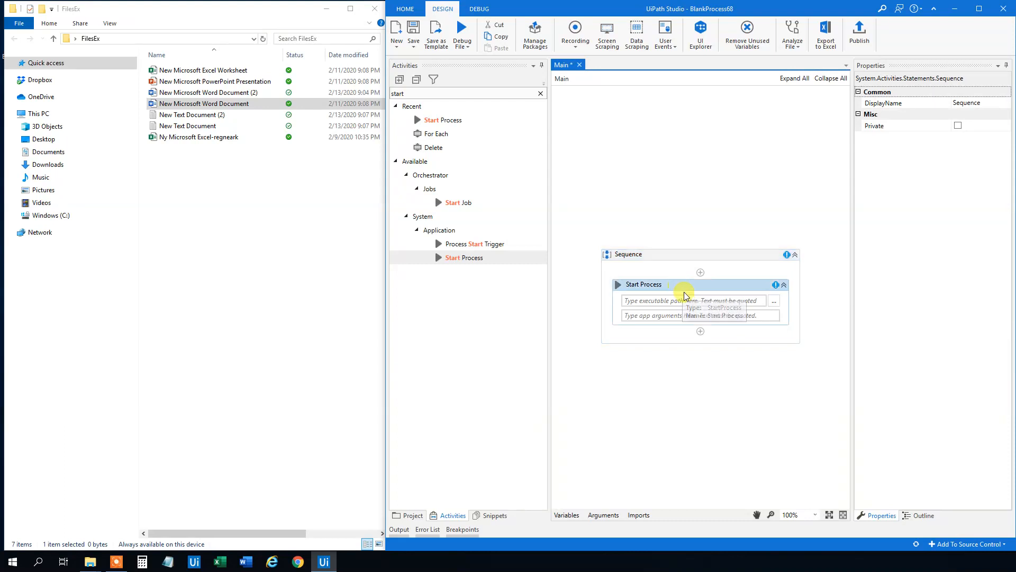
{"action": "left_click", "coordinate": [644, 284]}
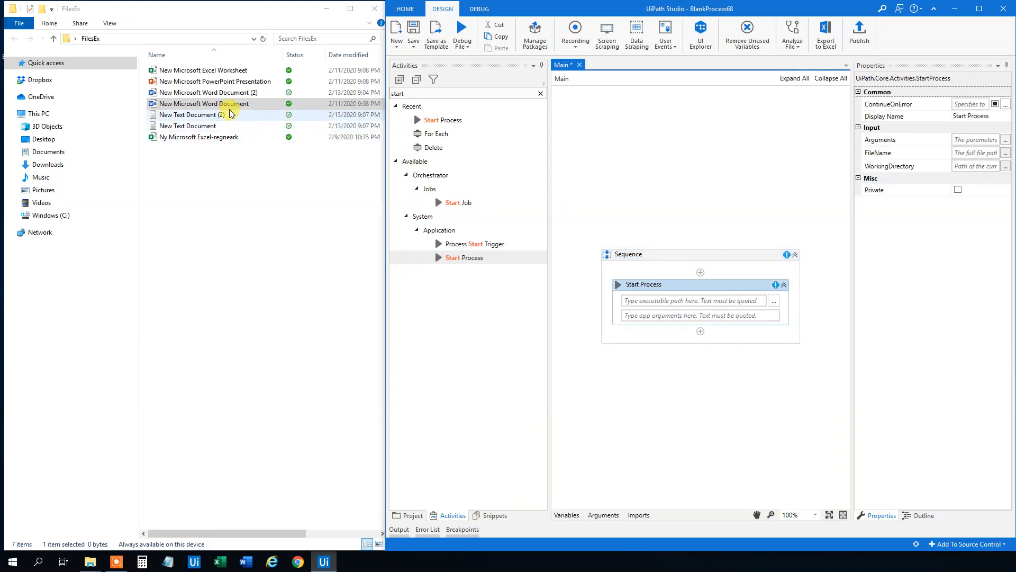
{"action": "right_click", "coordinate": [203, 104]}
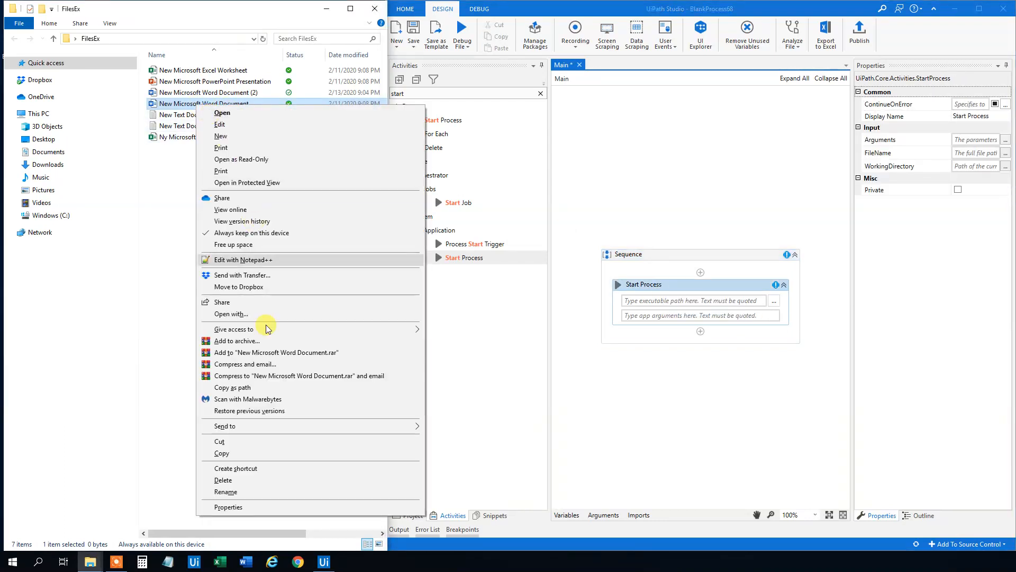
{"action": "mouse_move", "coordinate": [259, 393]}
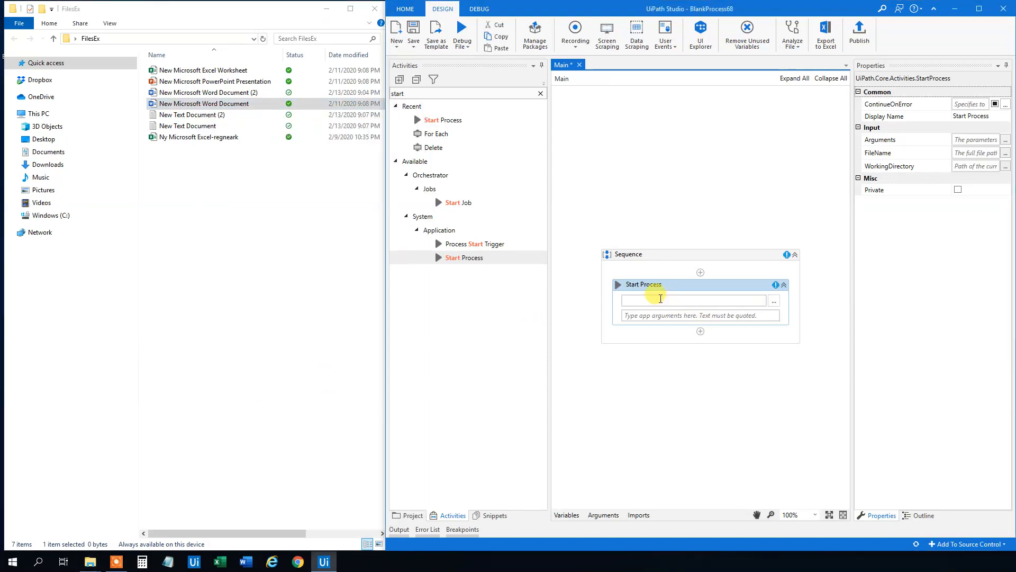
{"action": "type", "text": "\"C:\\Users\\Anders Jensen\\OneDrive\\Desktop\\FilesEx\""}
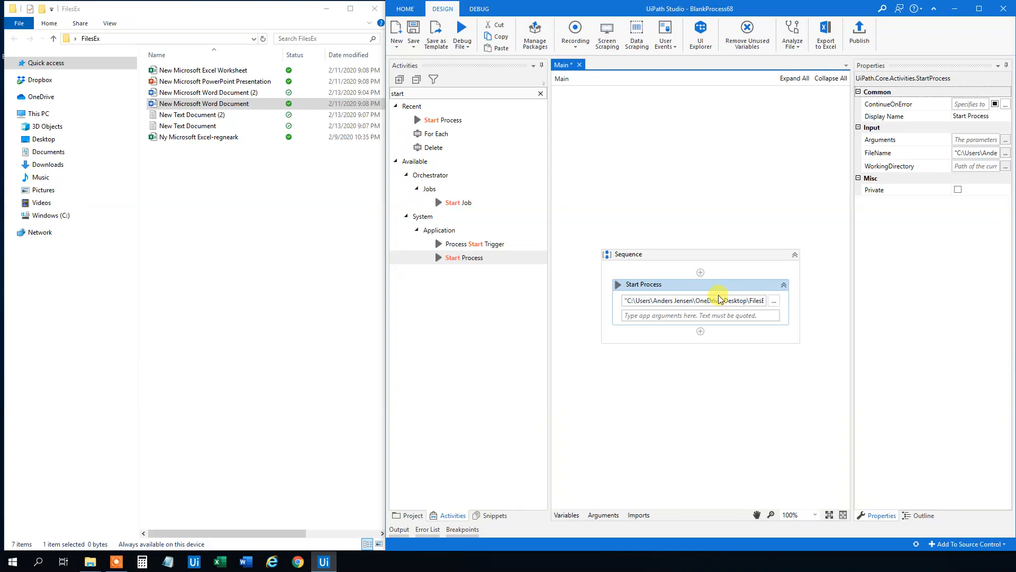
{"action": "left_click", "coordinate": [461, 41]}
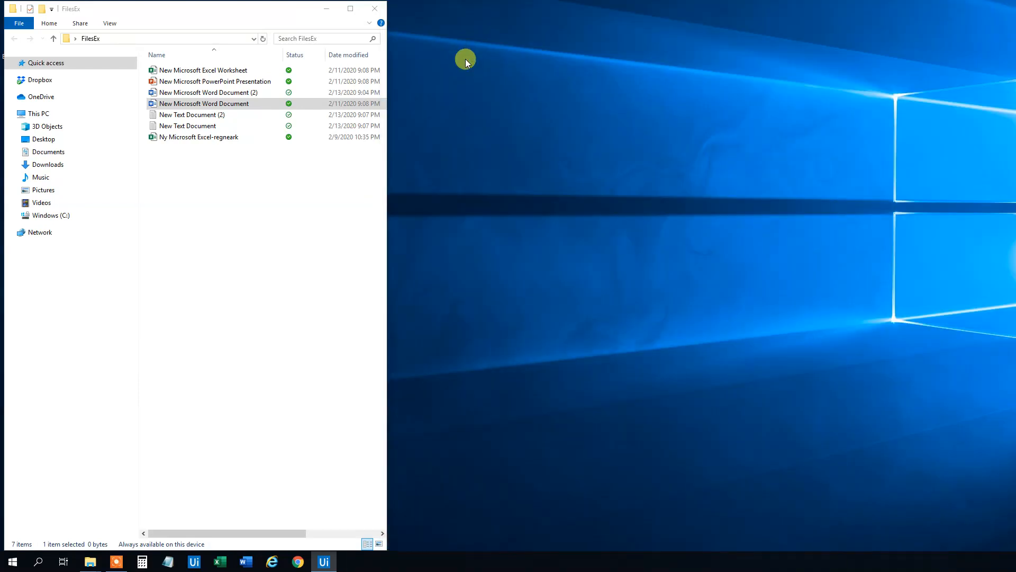
{"action": "left_click", "coordinate": [348, 561]}
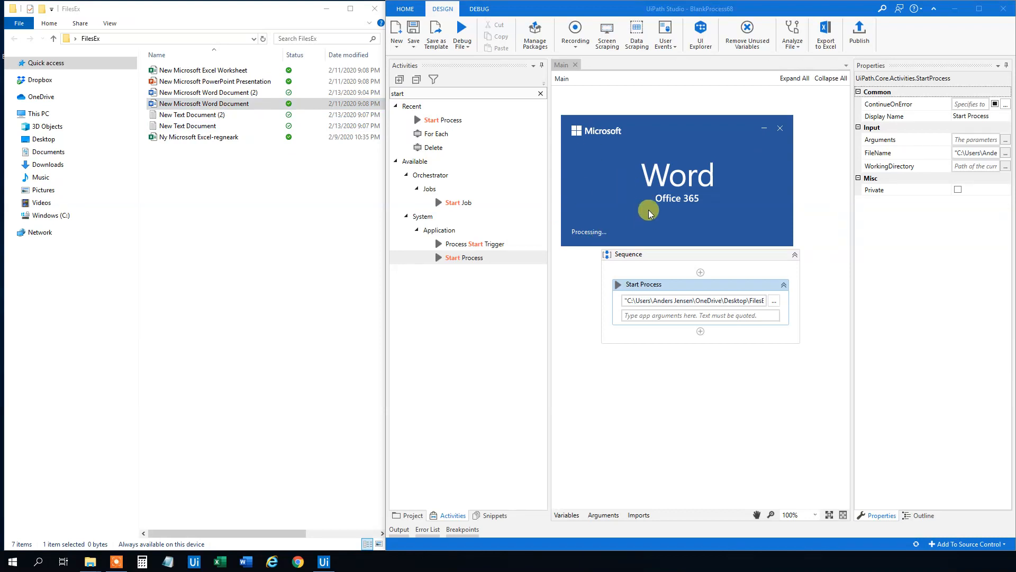
{"action": "mouse_move", "coordinate": [667, 161]}
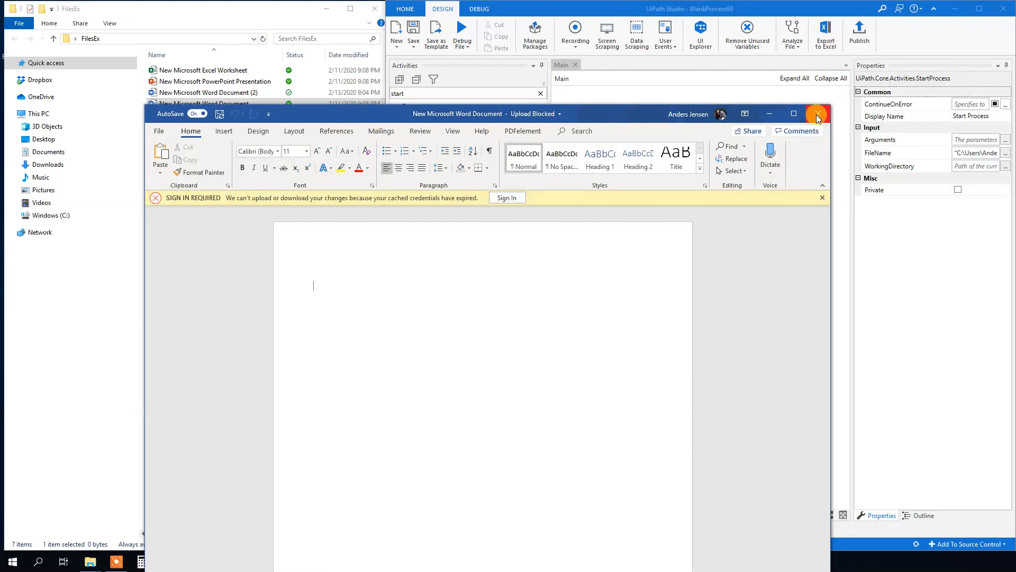
{"action": "left_click", "coordinate": [816, 113]}
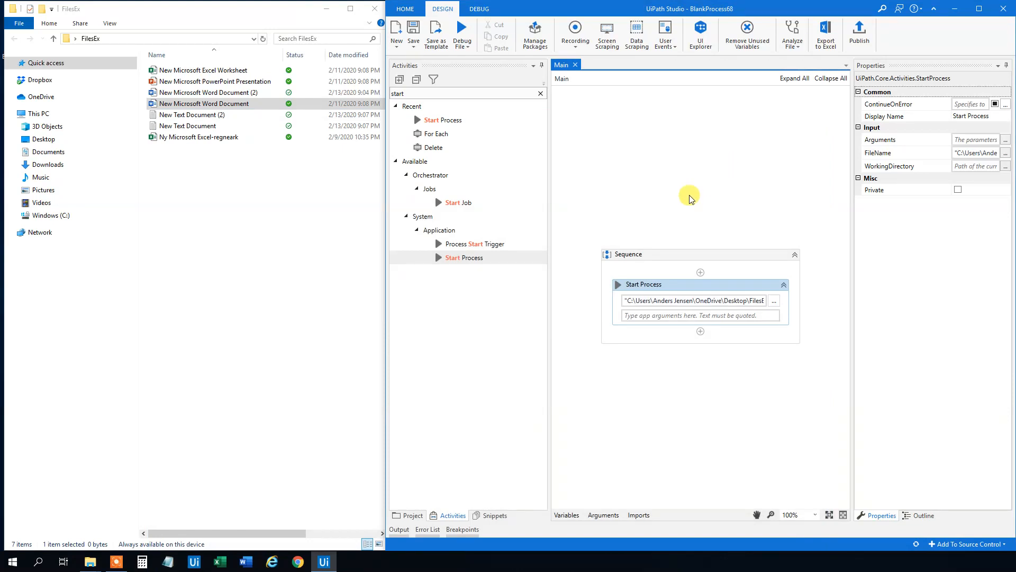
{"action": "mouse_move", "coordinate": [324, 194]}
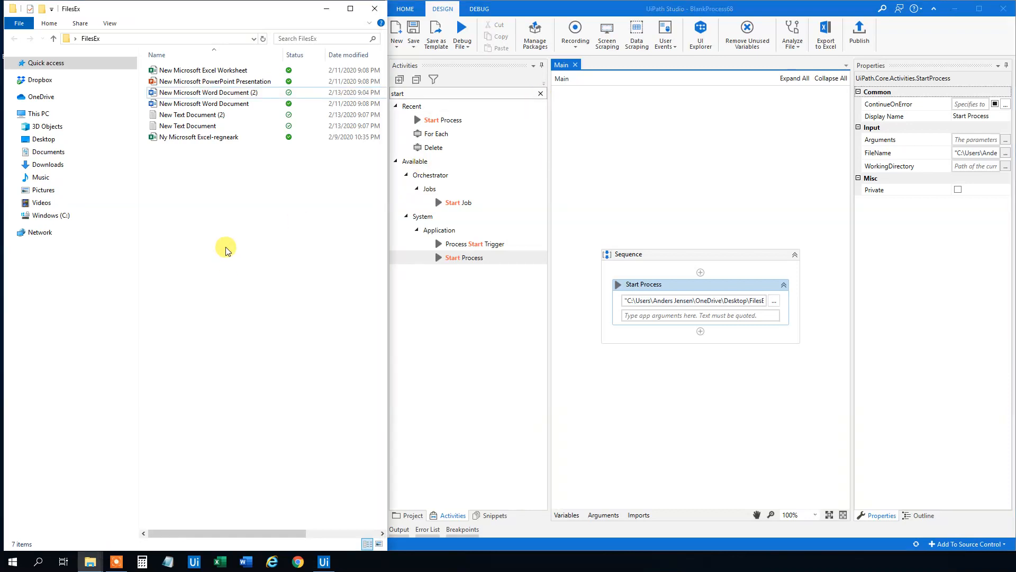
{"action": "mouse_move", "coordinate": [147, 162]}
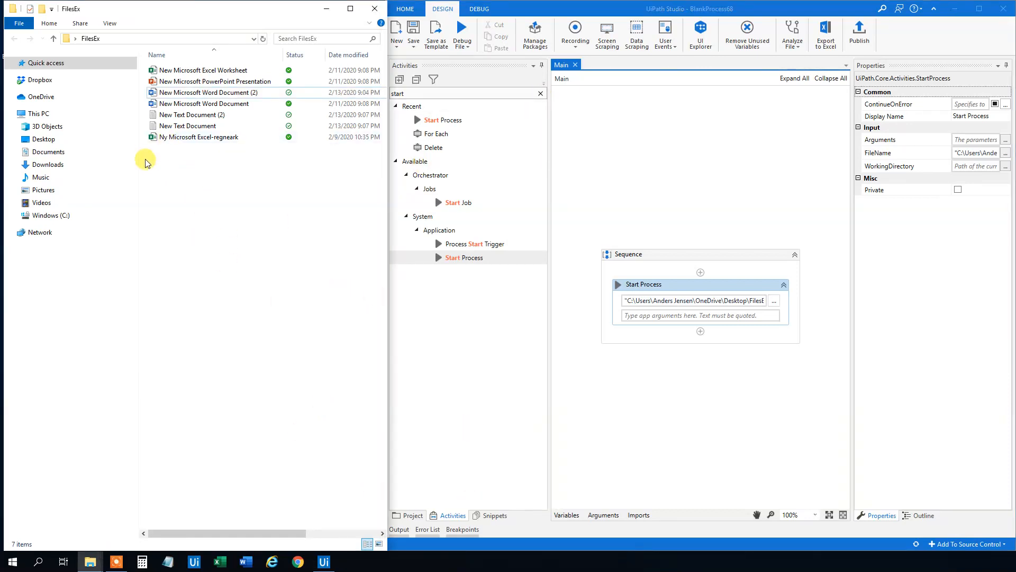
{"action": "mouse_move", "coordinate": [228, 208]}
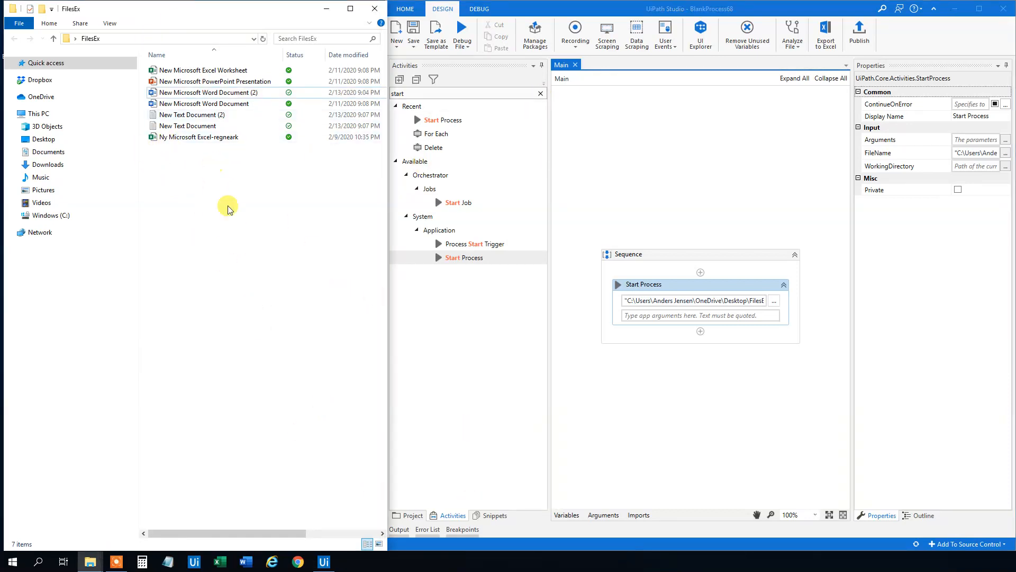
{"action": "right_click", "coordinate": [199, 137]}
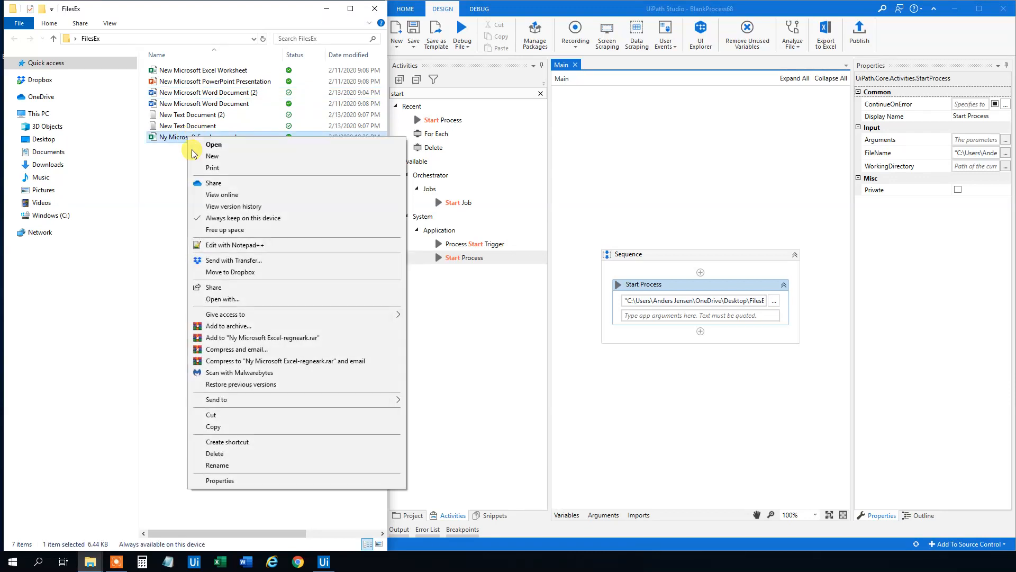
{"action": "left_click", "coordinate": [251, 234]}
{"action": "type", "text": "strPath"}
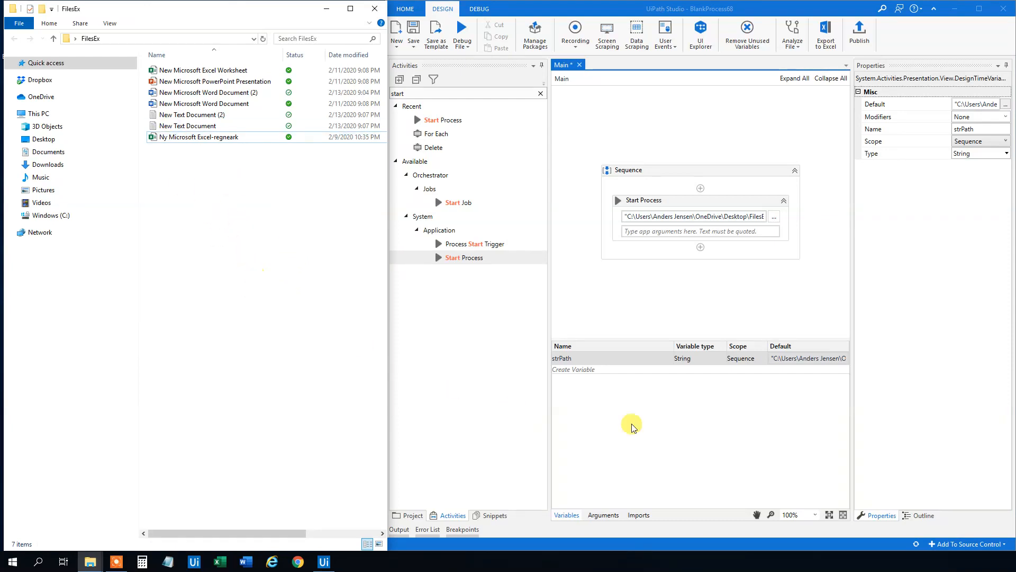
{"action": "mouse_move", "coordinate": [786, 341]}
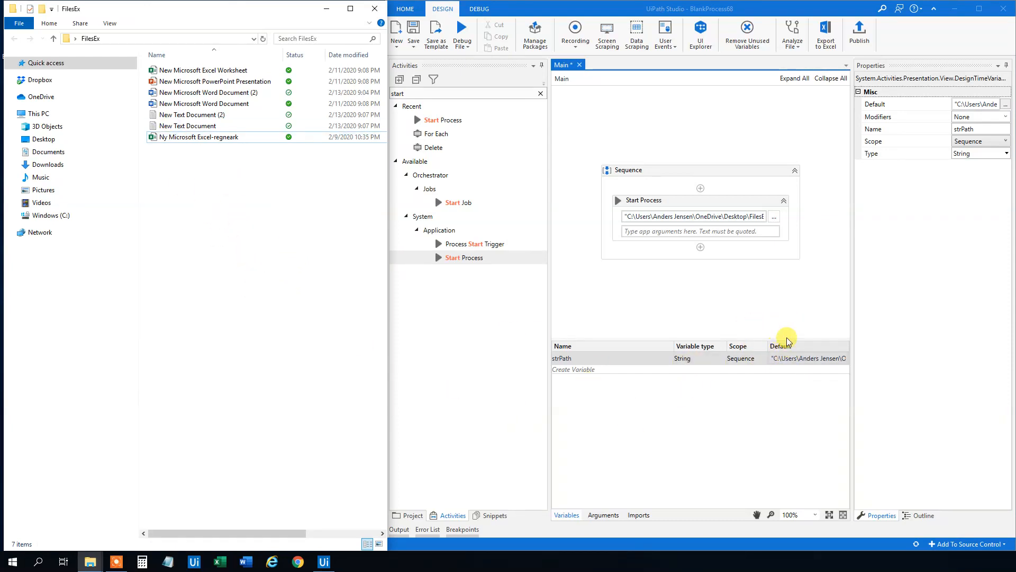
{"action": "mouse_move", "coordinate": [642, 453]}
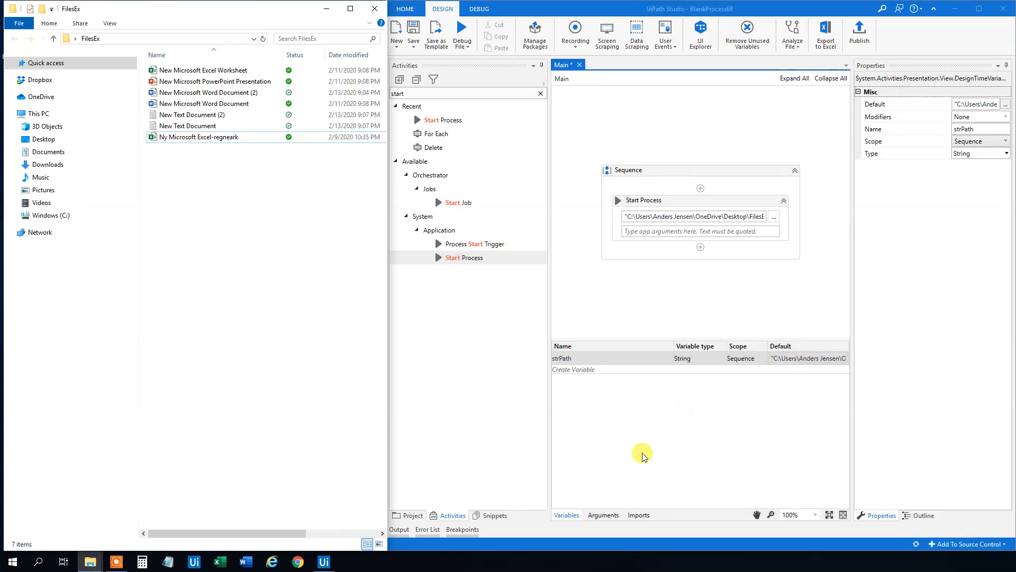
Add String variable strPath, scoped to the Sequence, defaulting to the quoted FilesEx folder path.
{"action": "left_click", "coordinate": [644, 284]}
{"action": "type", "text": "Directory.GetFiles("}
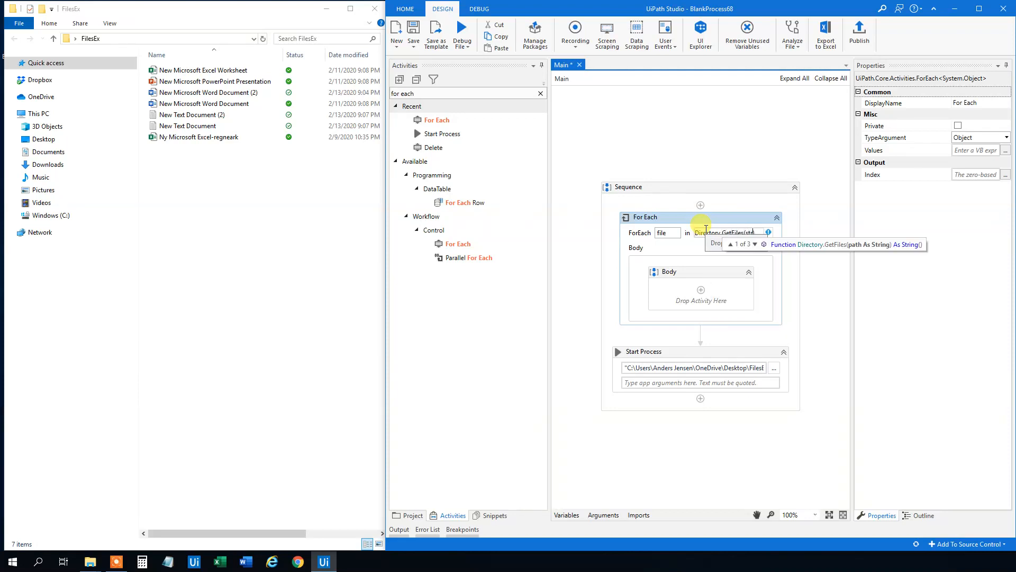
Enter Directory.GetFiles(strPath) in the For Each 'in' field, picking strPath from IntelliSense.
{"action": "type", "text": "str"}
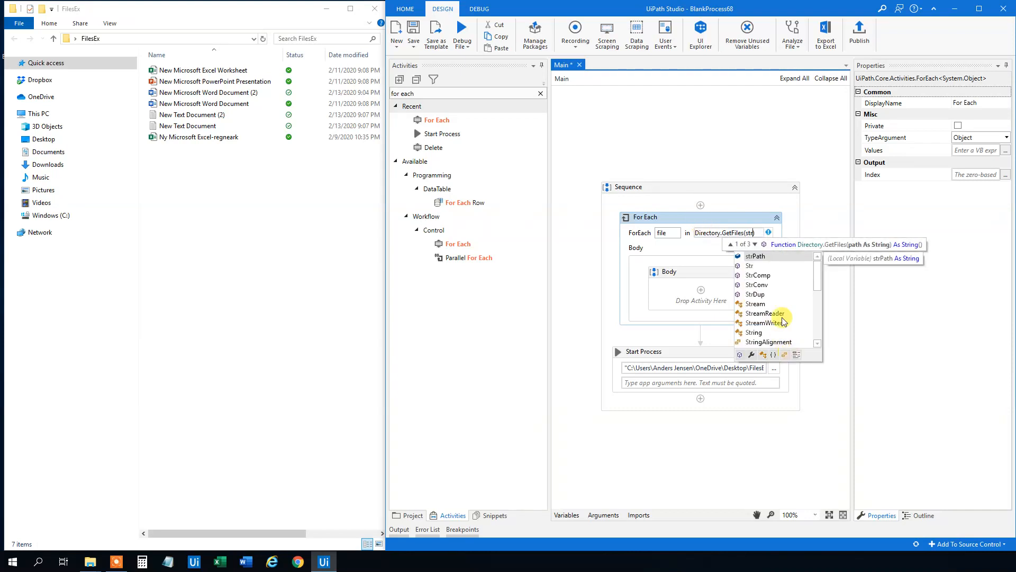
{"action": "left_click", "coordinate": [755, 255]}
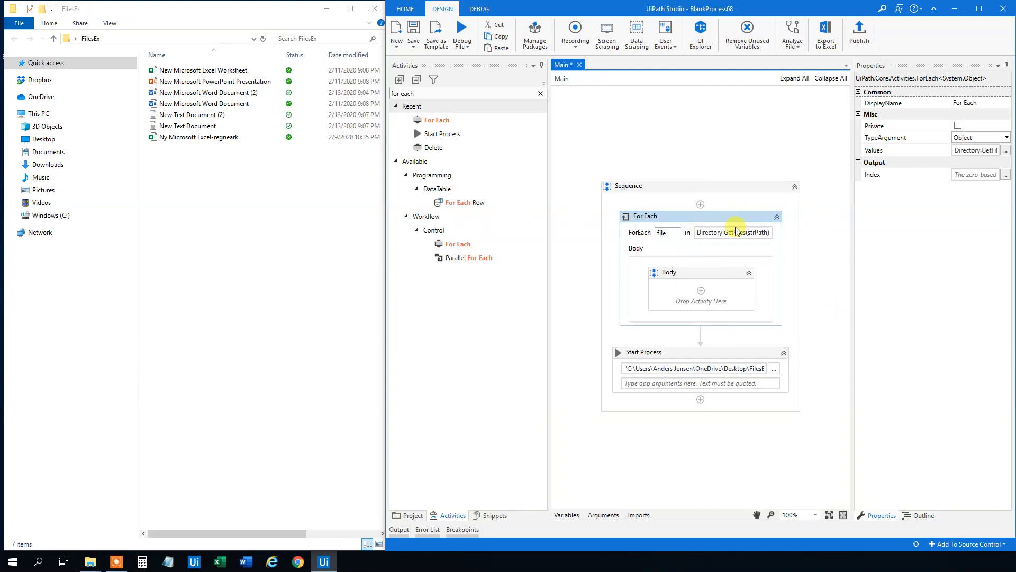
{"action": "mouse_move", "coordinate": [693, 224]}
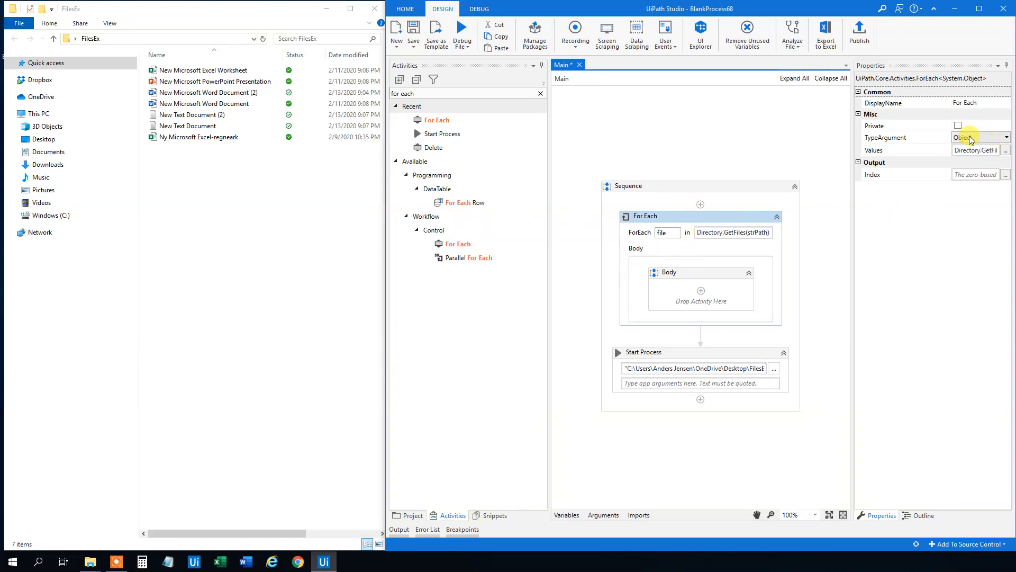
{"action": "left_click", "coordinate": [980, 137]}
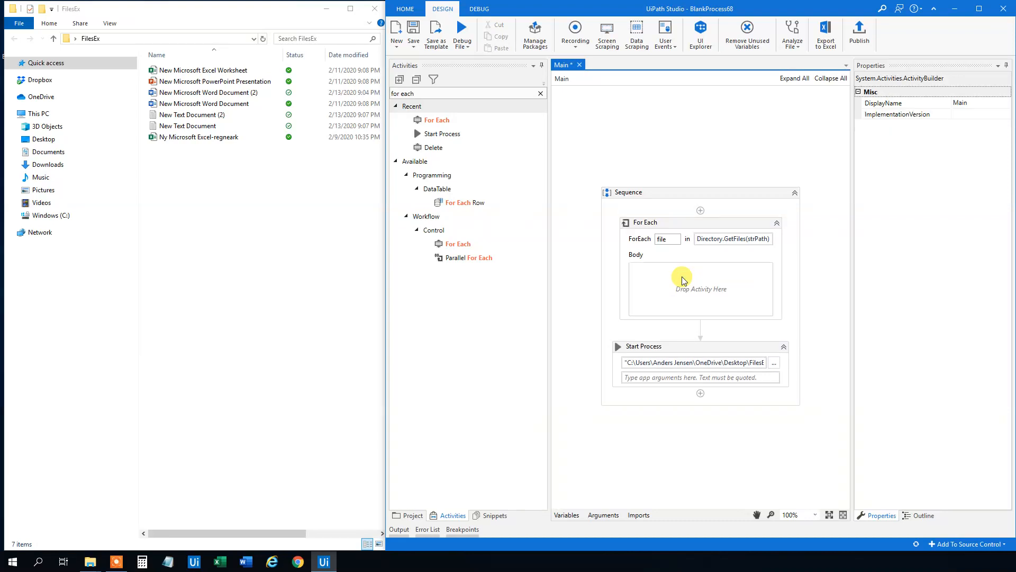
{"action": "mouse_move", "coordinate": [725, 343]}
{"action": "type", "text": "file"}
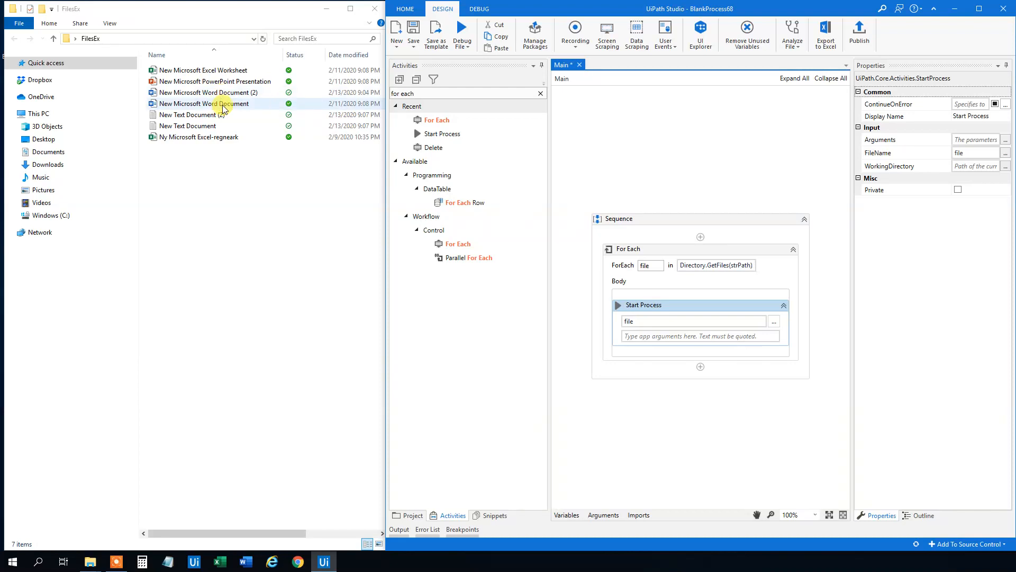
{"action": "mouse_move", "coordinate": [736, 266]}
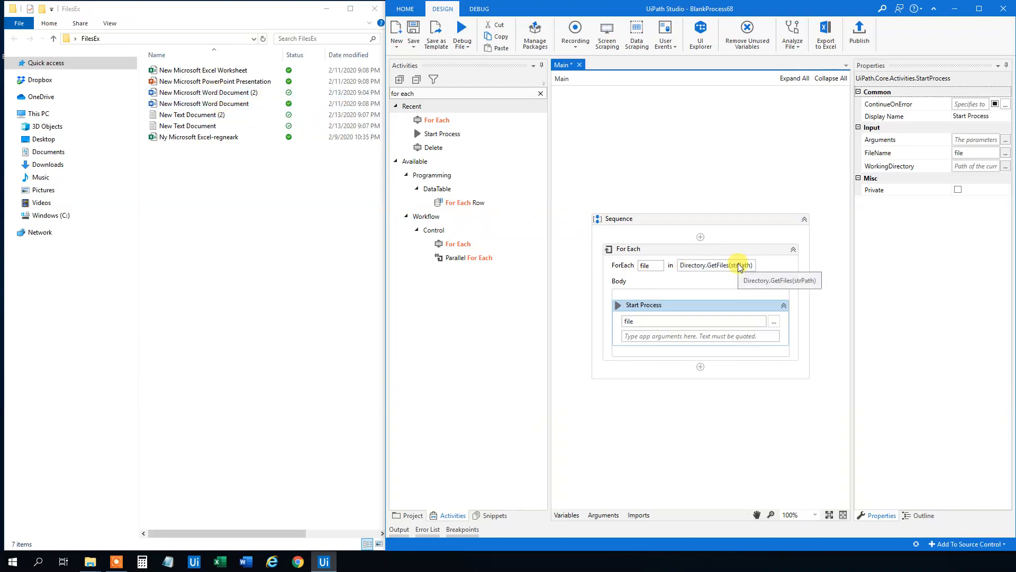
{"action": "mouse_move", "coordinate": [863, 216]}
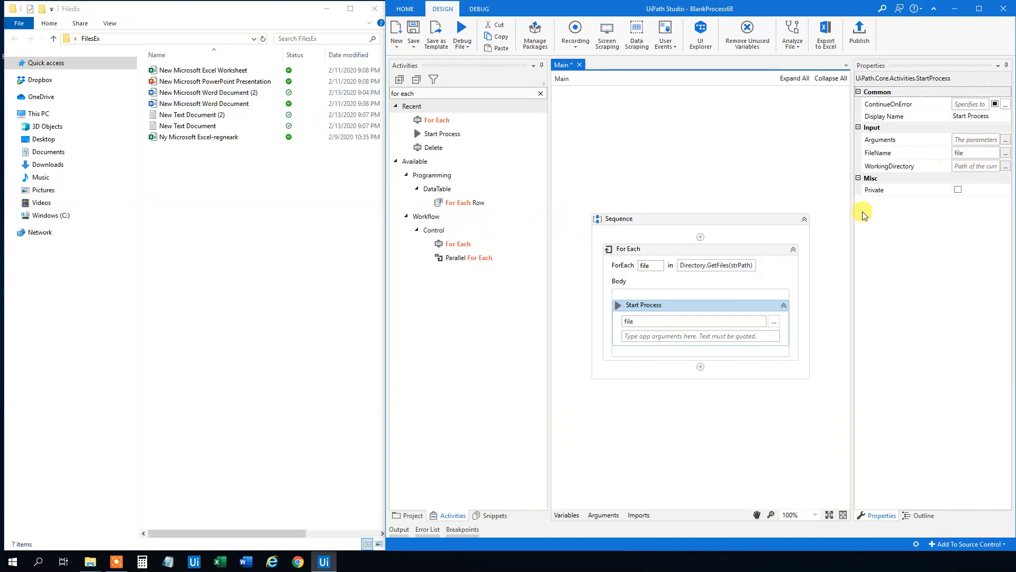
Move Start Process into the For Each body with its FileName set to file.
{"action": "left_click", "coordinate": [716, 265]}
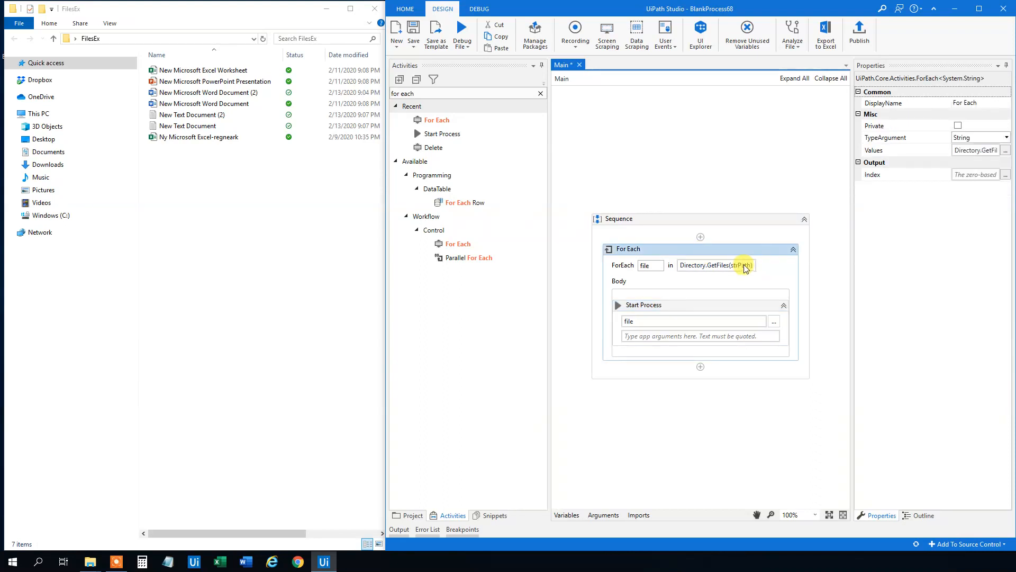
Change the loop values to Directory.GetFiles(strPath, "*.docx") in the Expression Editor.
{"action": "left_click", "coordinate": [713, 265]}
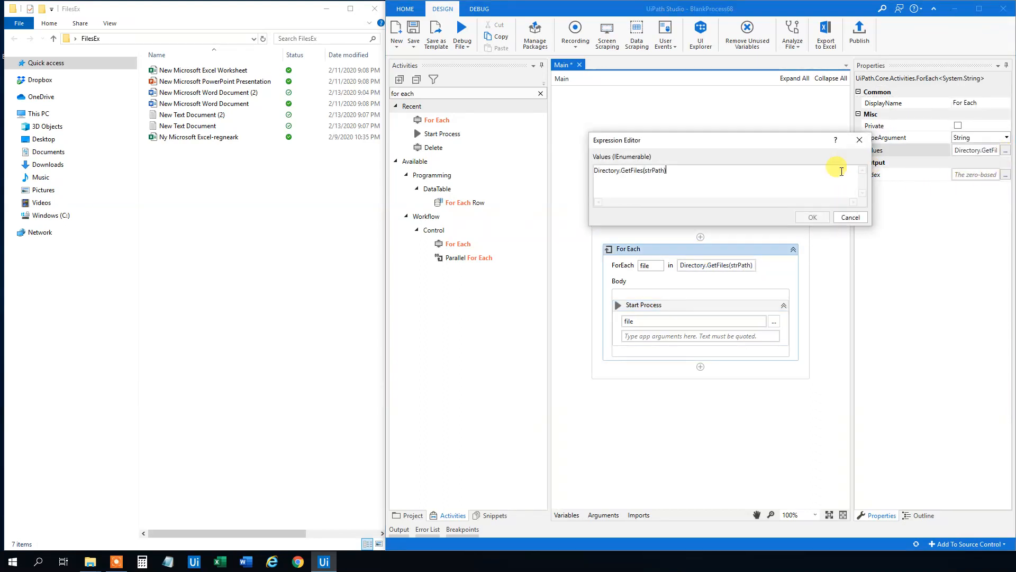
{"action": "mouse_move", "coordinate": [752, 181]}
{"action": "type", "text": ", \"*.docx\""}
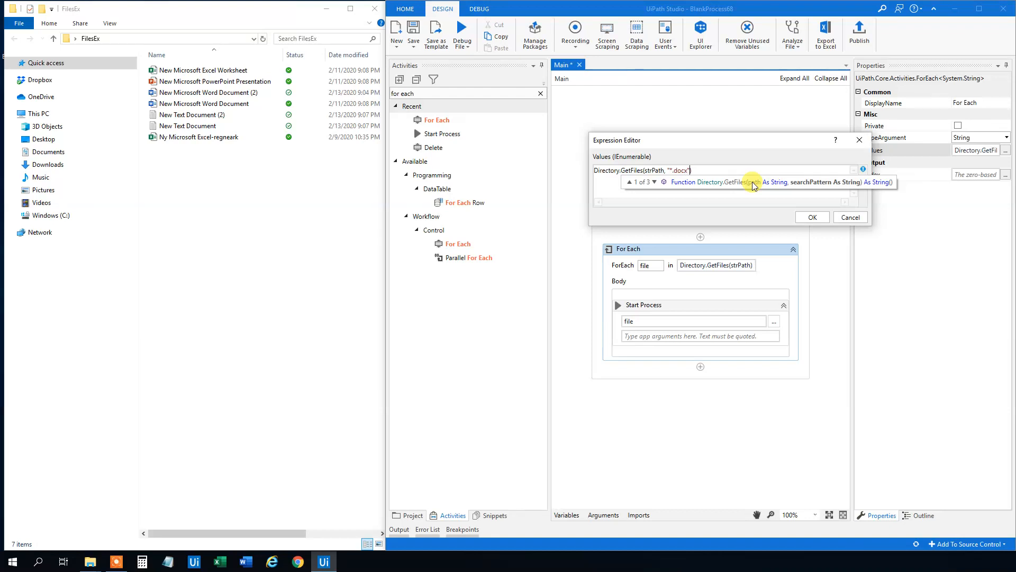
{"action": "mouse_move", "coordinate": [801, 196]}
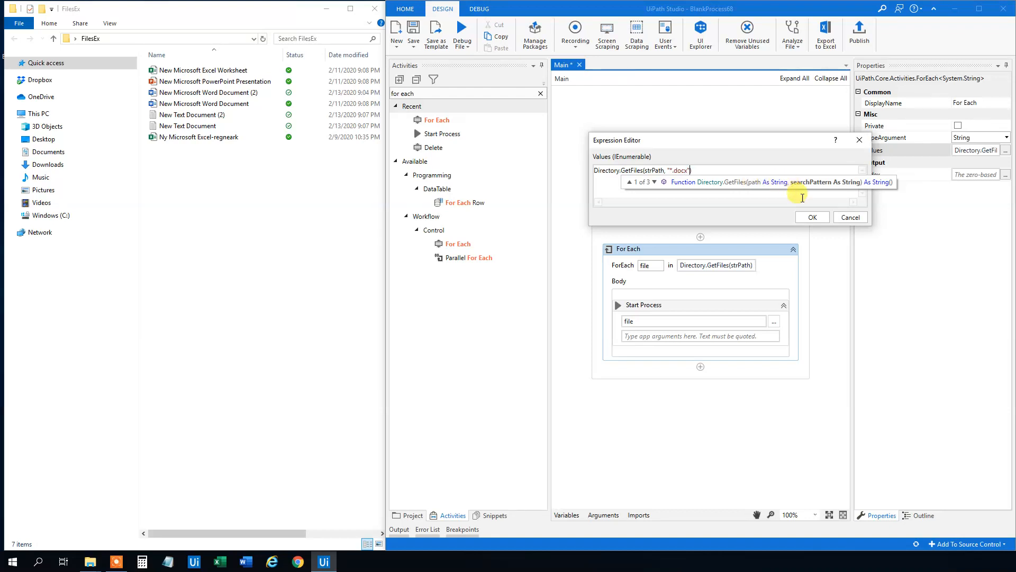
{"action": "left_click", "coordinate": [811, 217]}
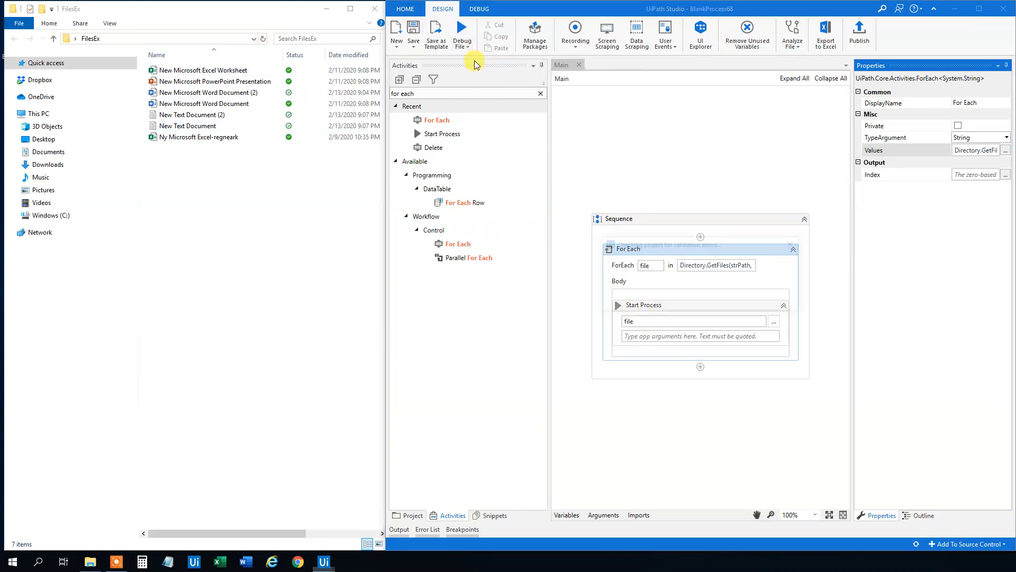
{"action": "left_click", "coordinate": [977, 8]}
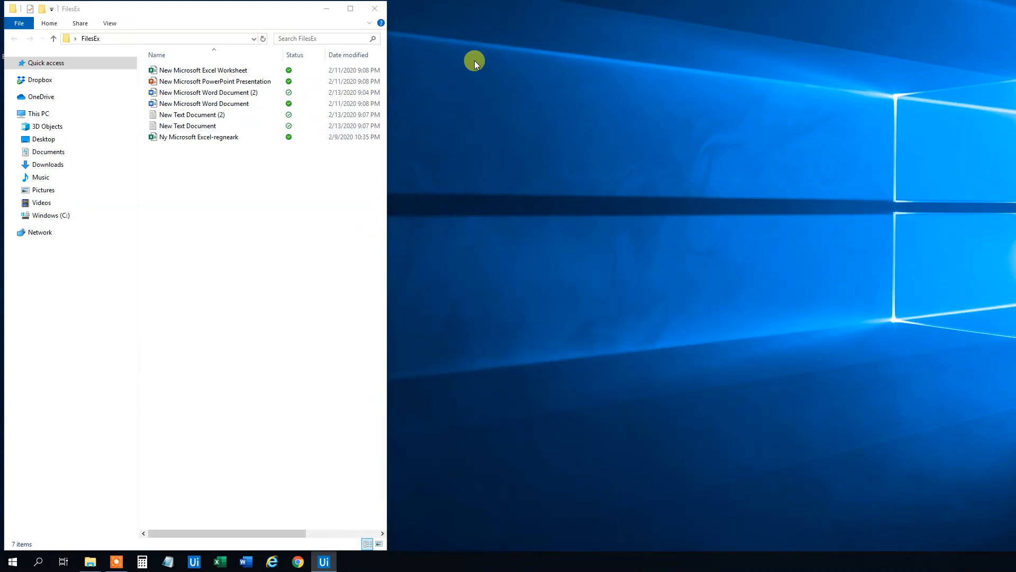
{"action": "left_click", "coordinate": [322, 561]}
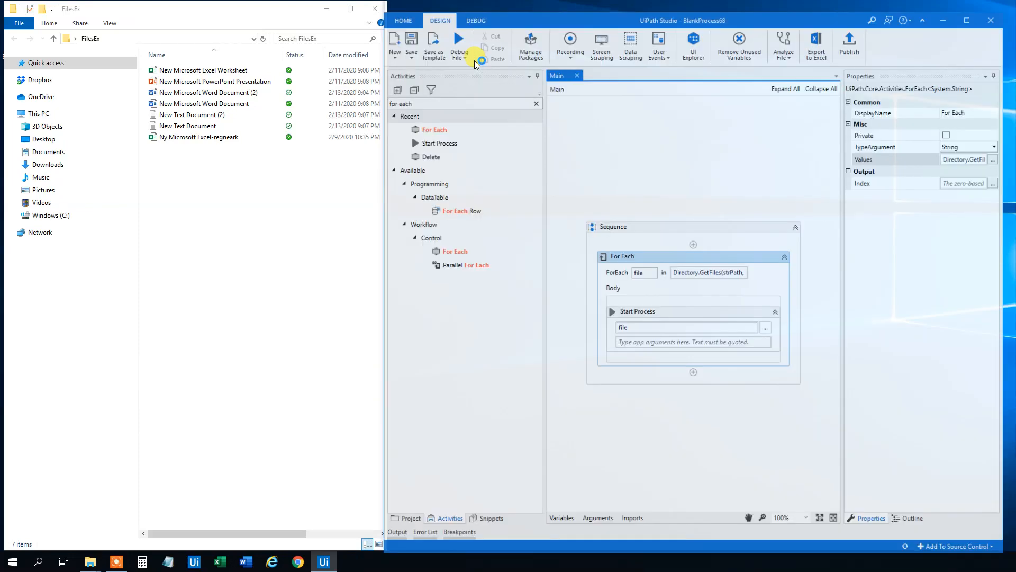
{"action": "left_click", "coordinate": [458, 40]}
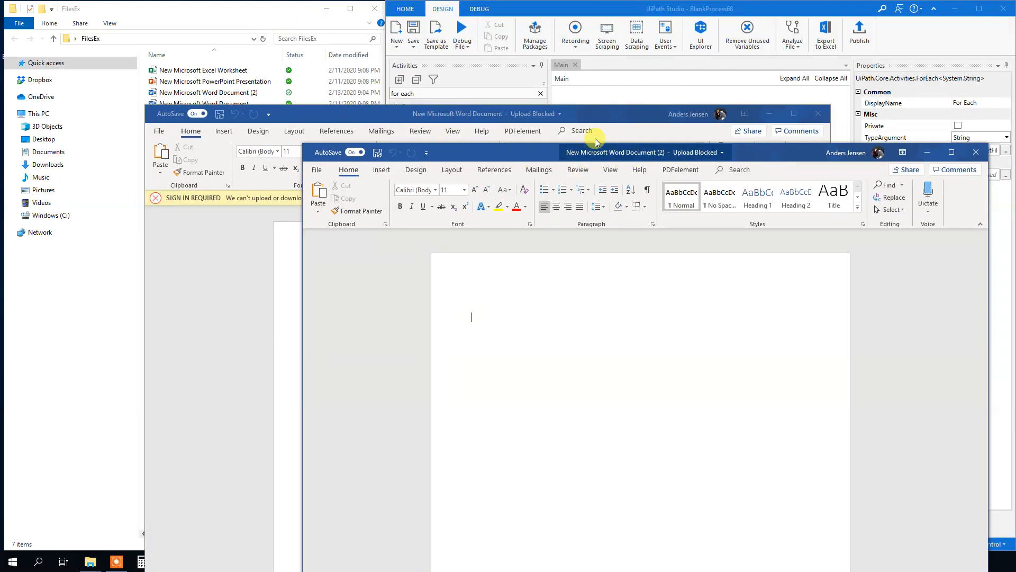
{"action": "left_click", "coordinate": [207, 92]}
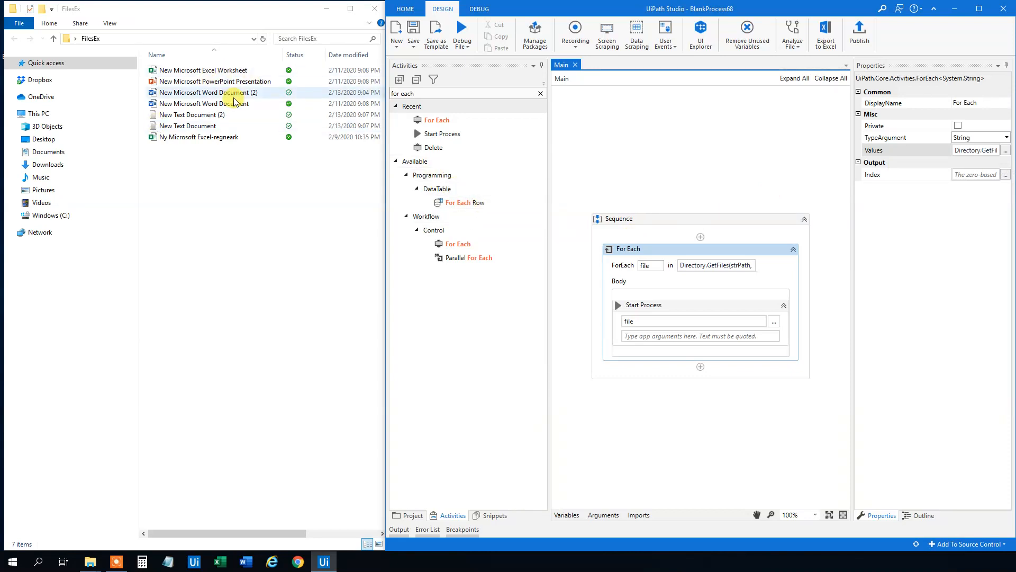
Set the loop values to Directory.GetFiles(strPath, "*.docx").Concat(Directory.GetFiles(strPath, "*.xlsx")).
{"action": "left_click", "coordinate": [214, 81]}
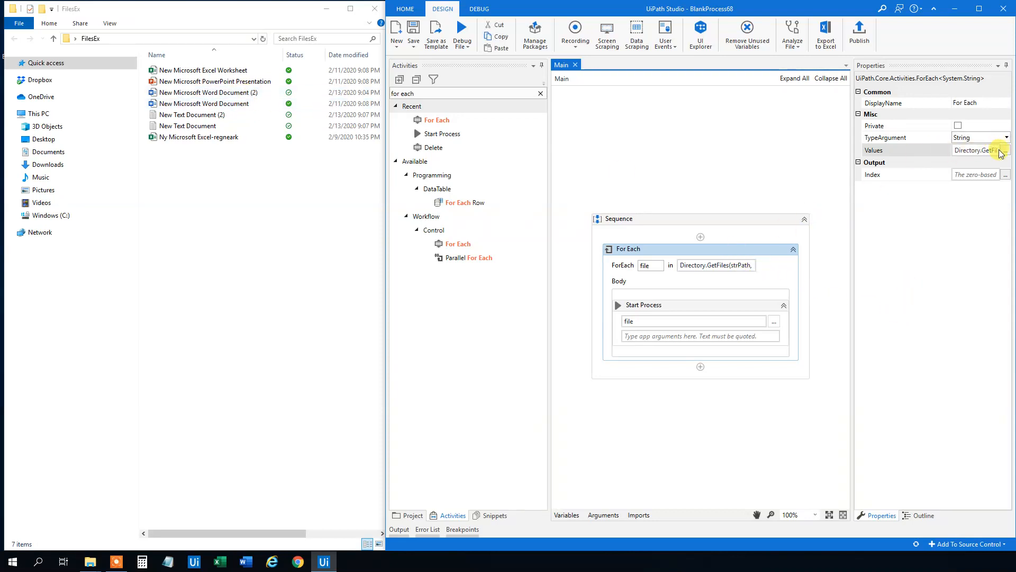
{"action": "left_click", "coordinate": [1005, 150]}
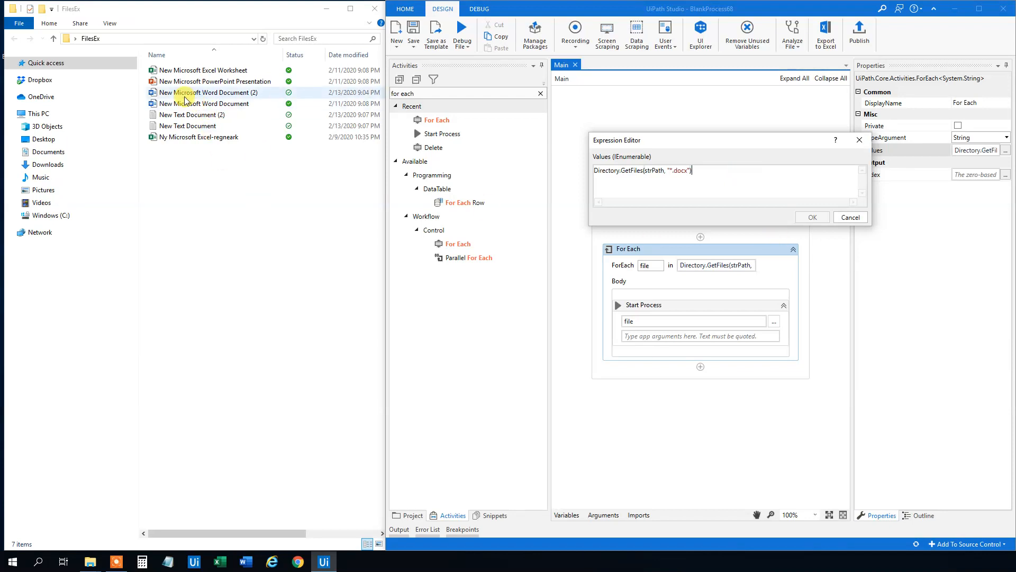
{"action": "mouse_move", "coordinate": [780, 150]}
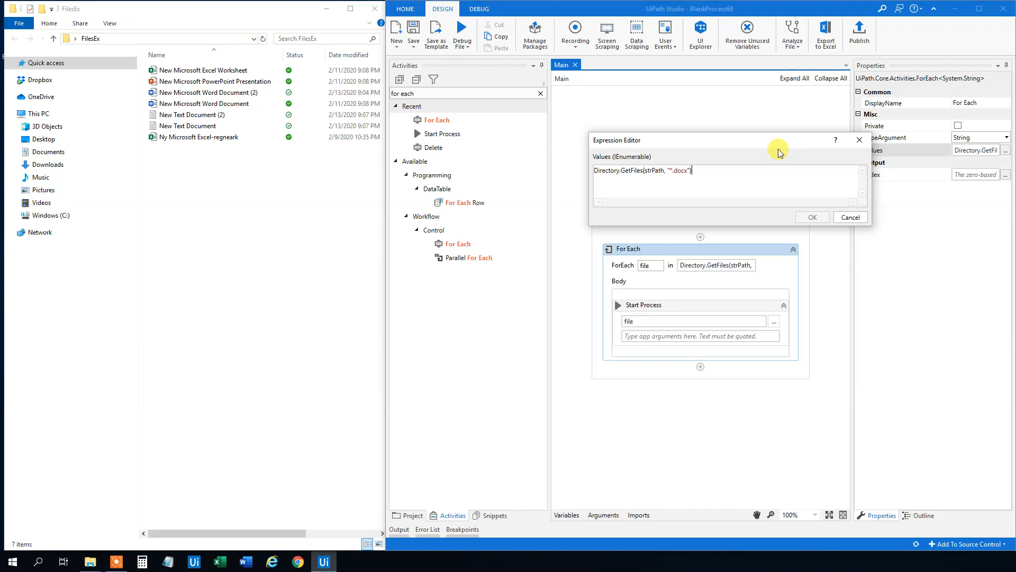
{"action": "type", "text": ".Concat"}
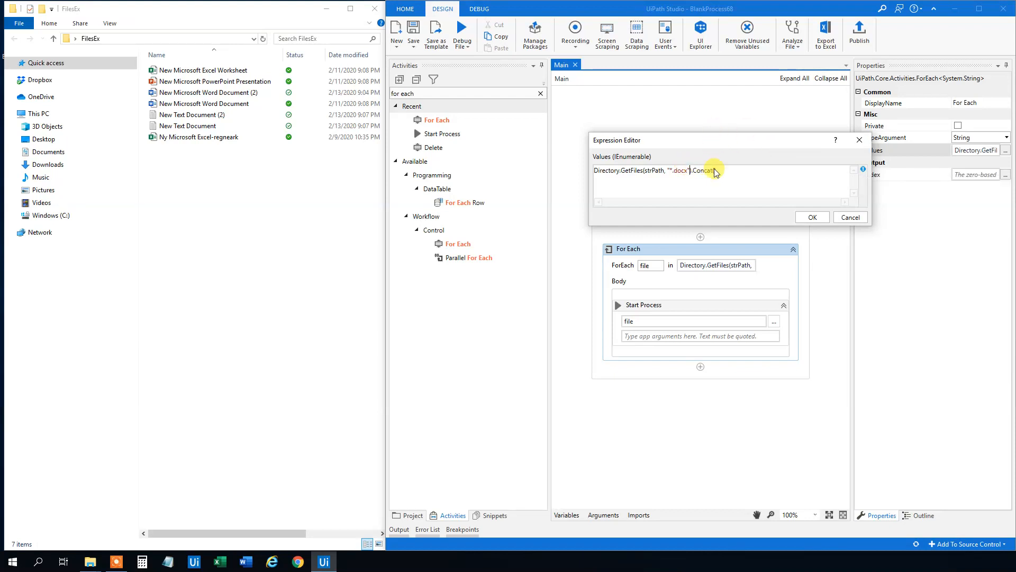
{"action": "type", "text": "(D"}
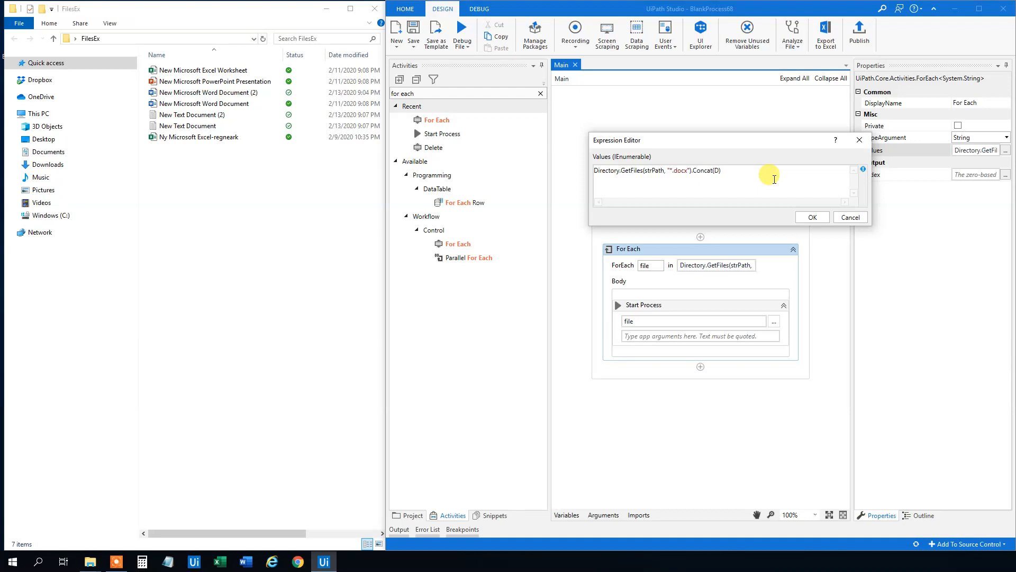
{"action": "type", "text": "Directory.Get"}
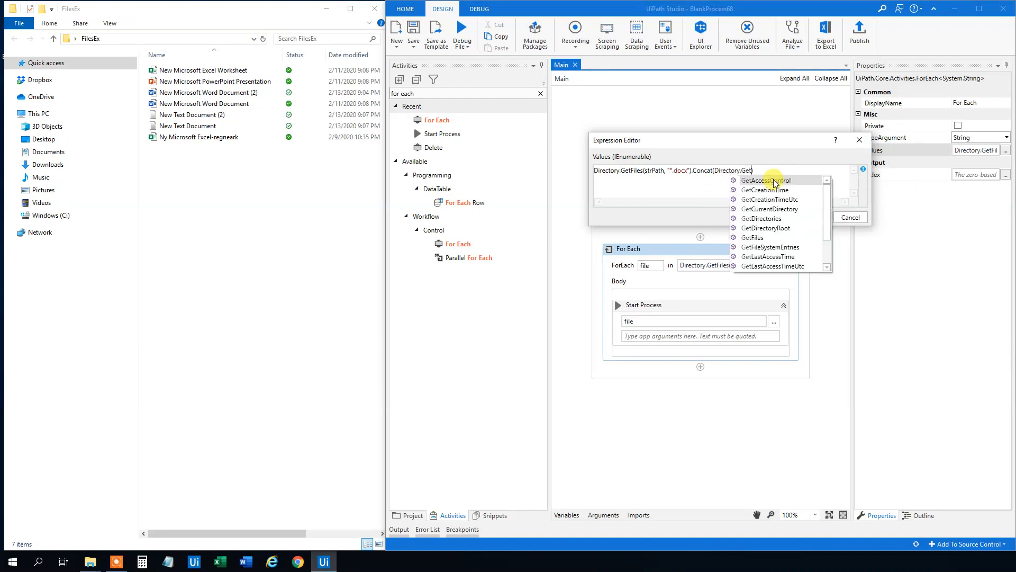
{"action": "left_click", "coordinate": [751, 237]}
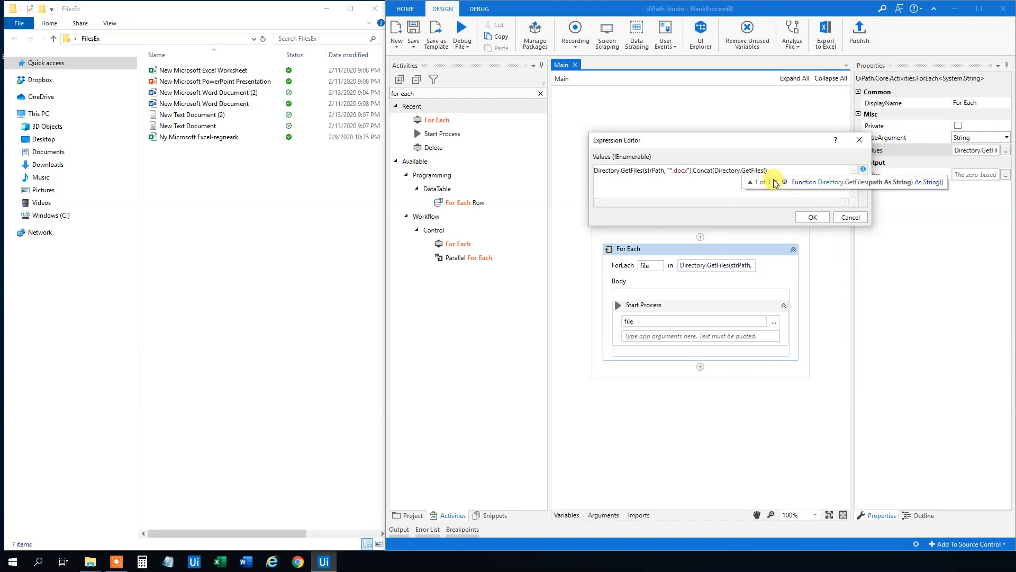
{"action": "type", "text": "strPath,"}
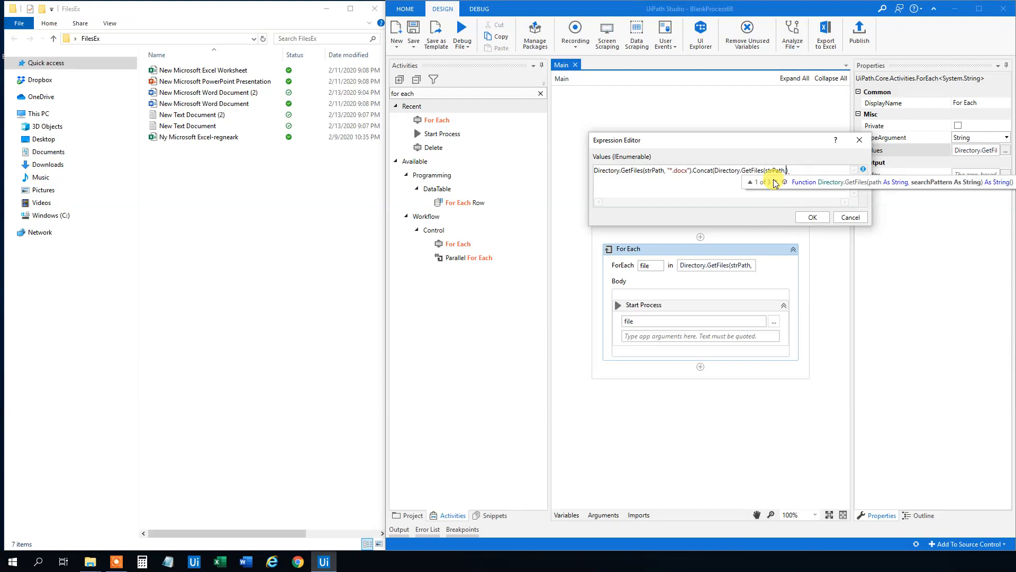
{"action": "type", "text": "\"*"}
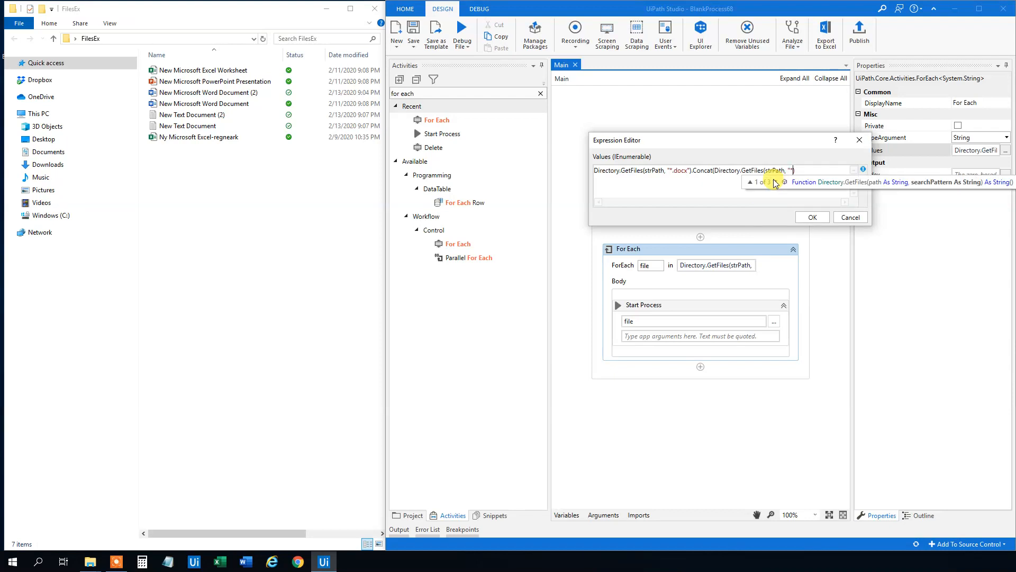
{"action": "type", "text": ".x"}
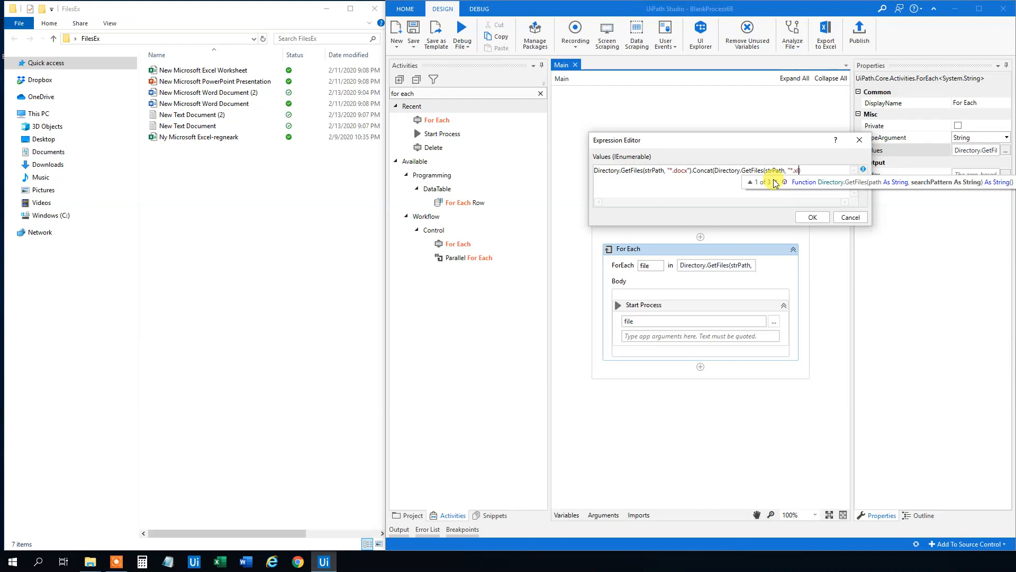
{"action": "type", "text": "lsx)"}
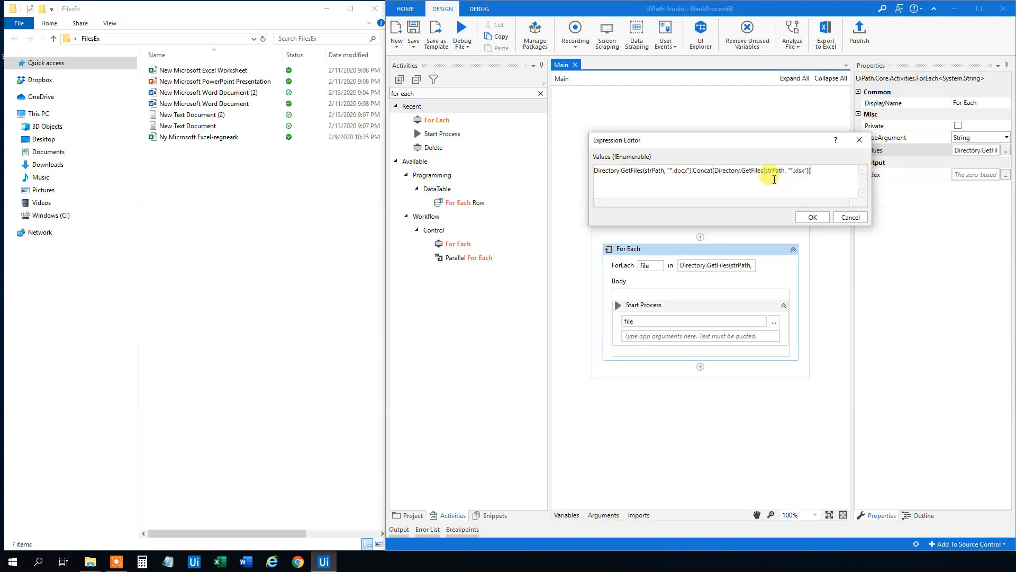
{"action": "mouse_move", "coordinate": [647, 151]}
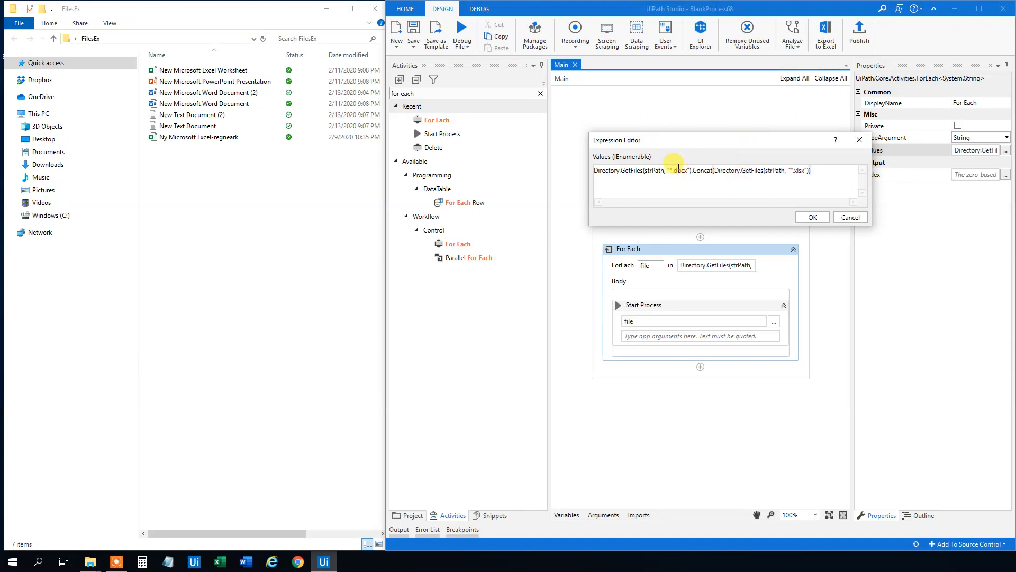
{"action": "left_click", "coordinate": [811, 217]}
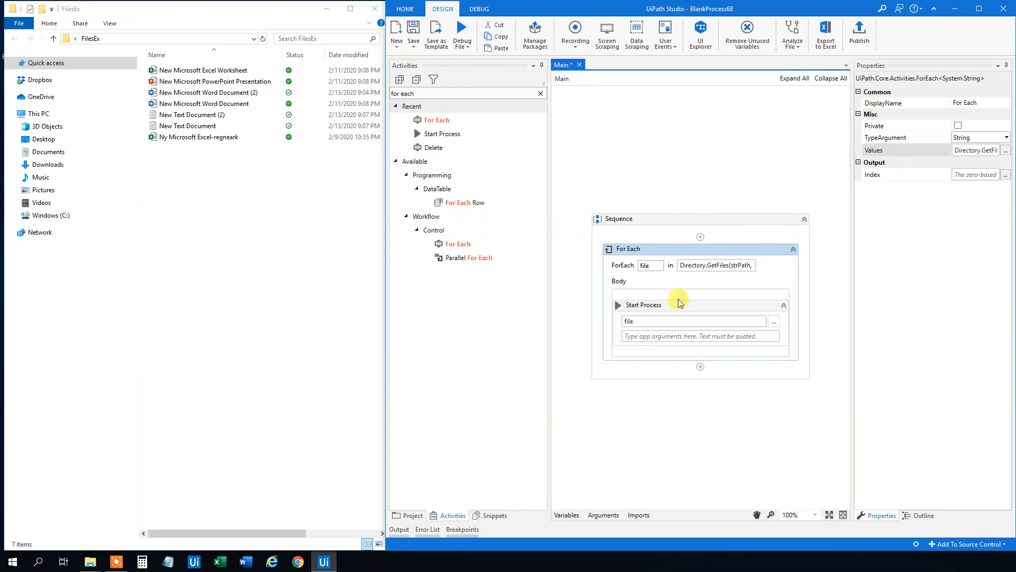
{"action": "mouse_move", "coordinate": [712, 251]}
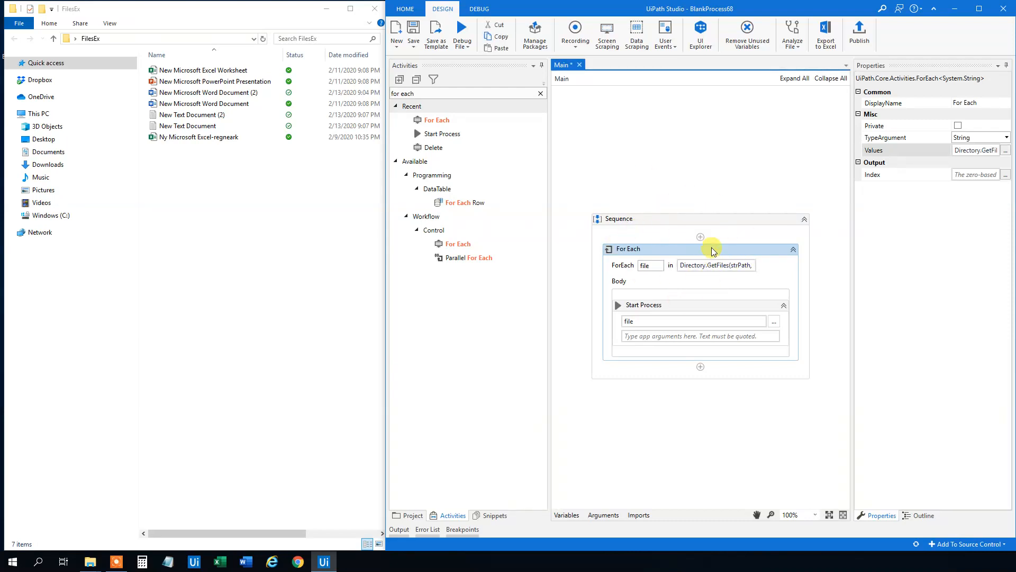
{"action": "mouse_move", "coordinate": [678, 321]}
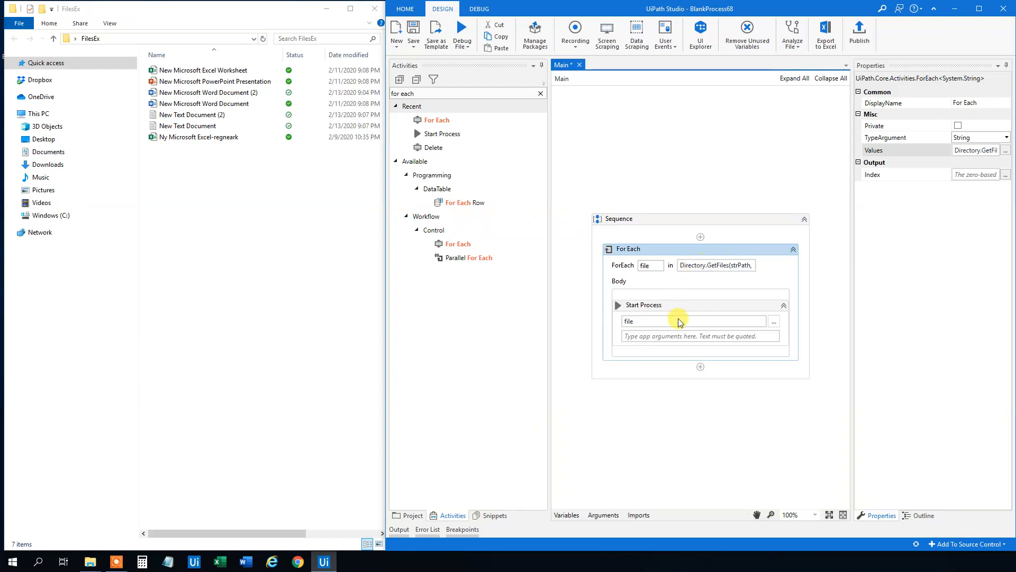
{"action": "left_click", "coordinate": [462, 31]}
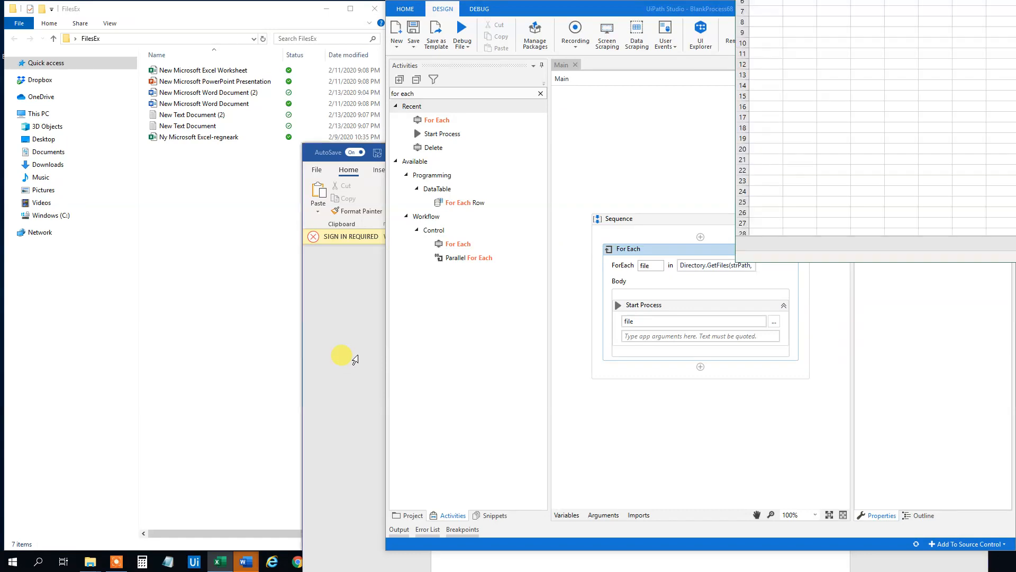
{"action": "left_click", "coordinate": [245, 561]}
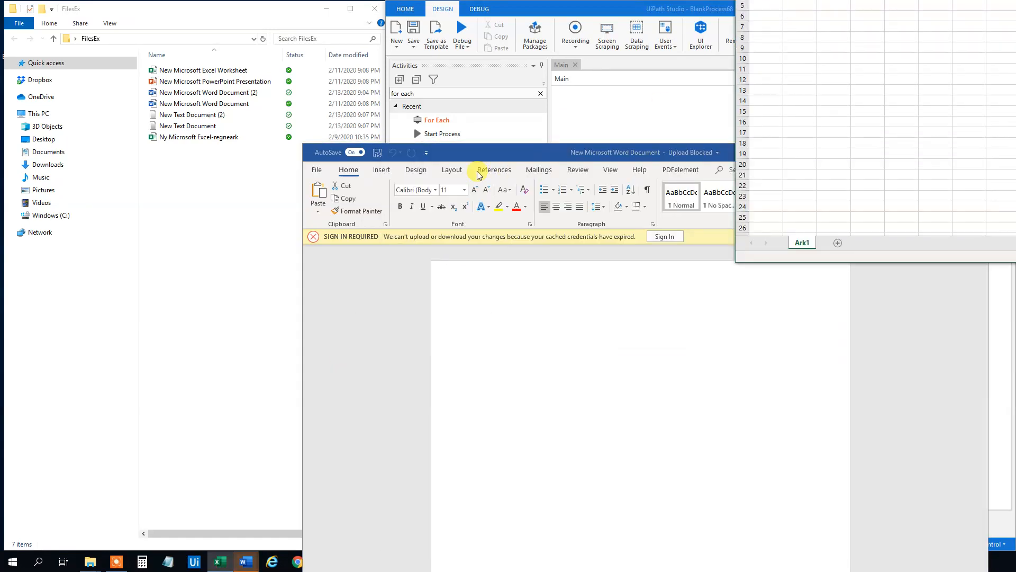
{"action": "left_click", "coordinate": [219, 561]}
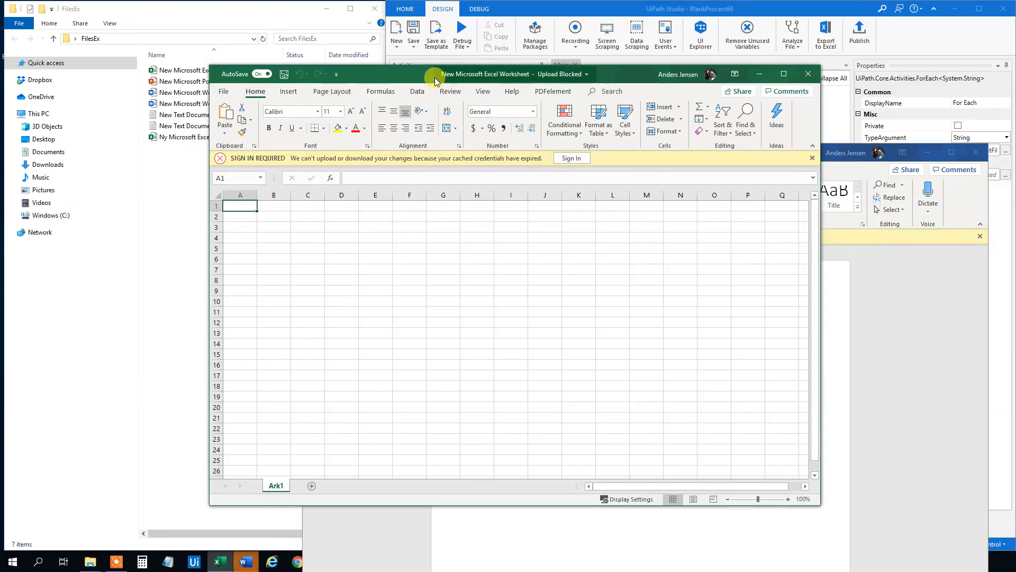
{"action": "left_click", "coordinate": [245, 561]}
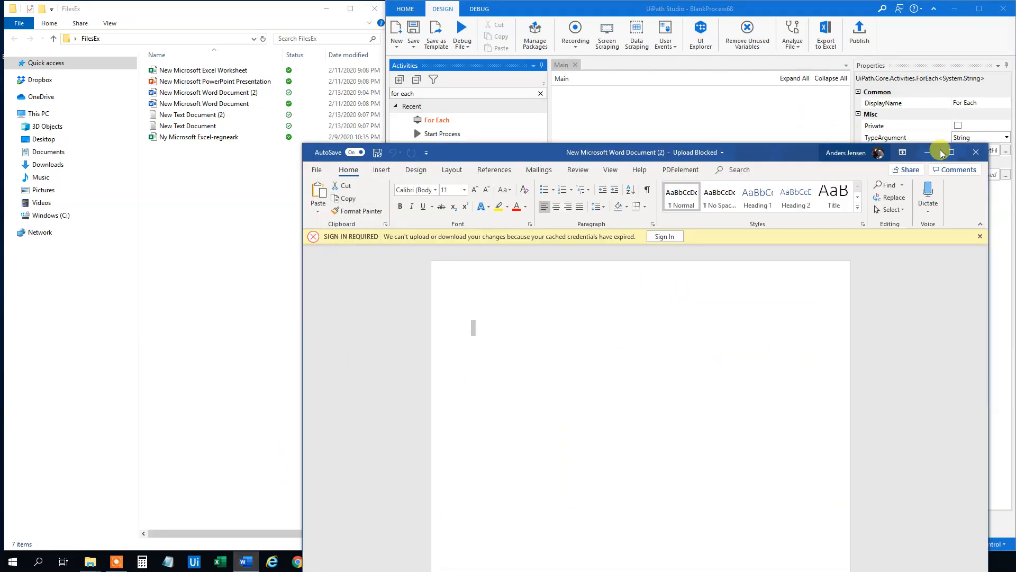
{"action": "left_click", "coordinate": [976, 152]}
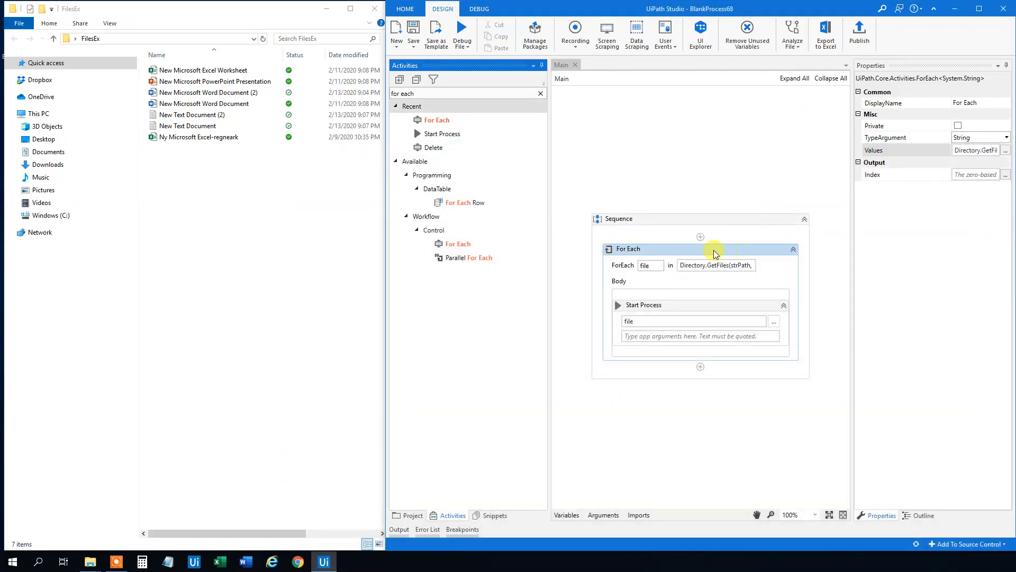
{"action": "mouse_move", "coordinate": [686, 207]}
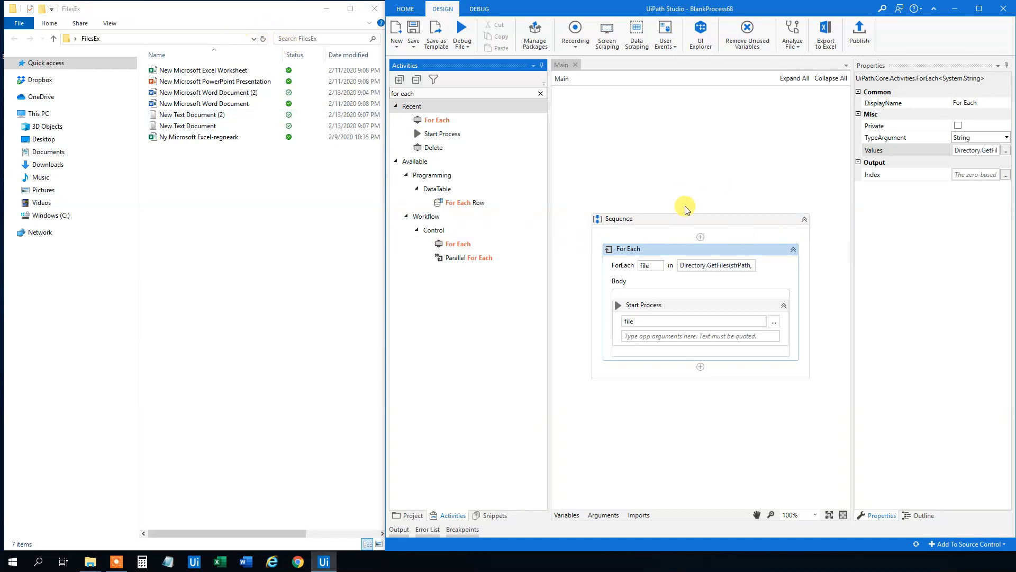
Replace the loop values with plain Directory.GetFiles(strPath) so every file is included.
{"action": "left_click", "coordinate": [1005, 150]}
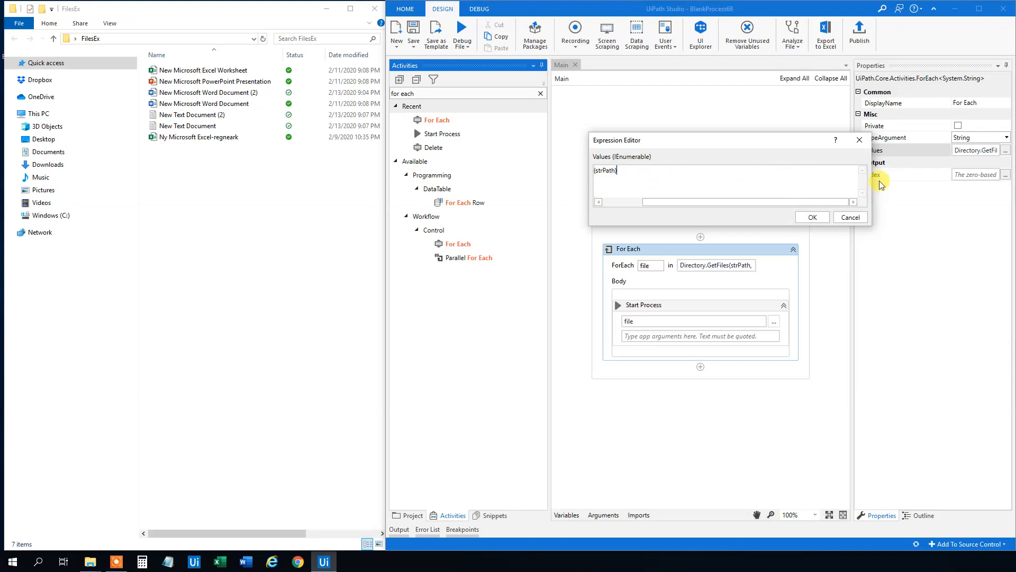
{"action": "type", "text": "Directory.GetFiles(strPath)"}
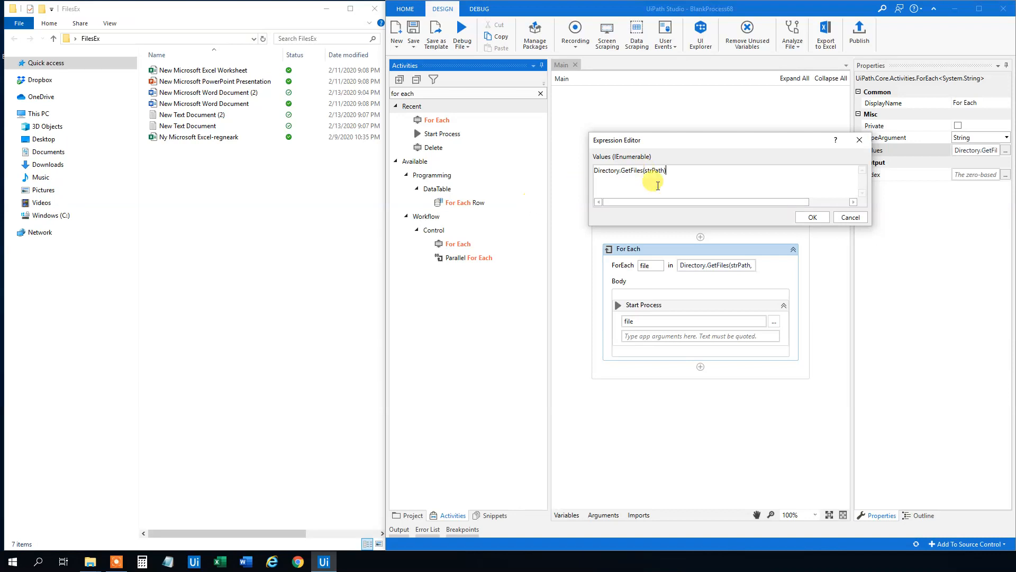
{"action": "left_click", "coordinate": [811, 217]}
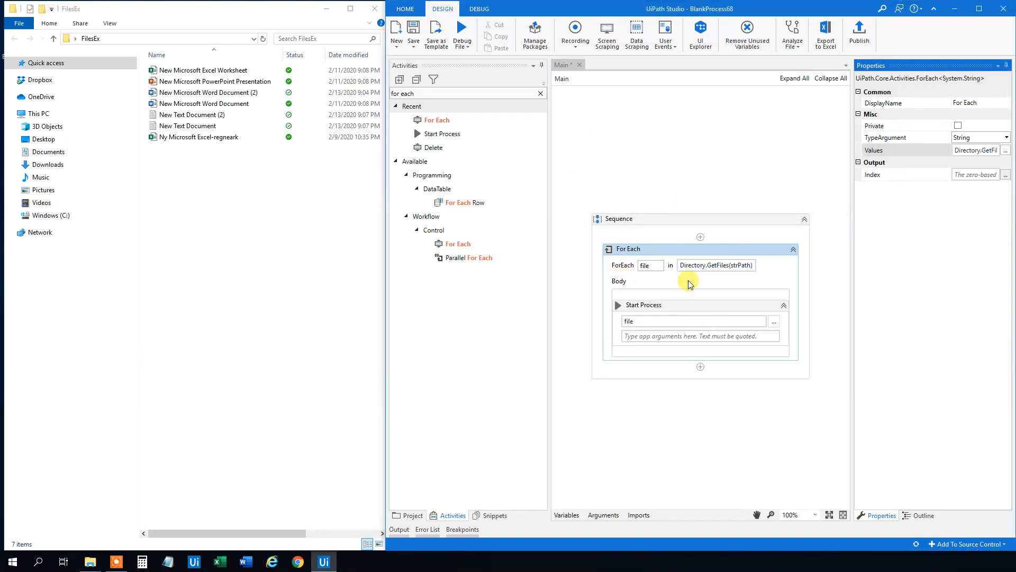
{"action": "left_click", "coordinate": [473, 36]}
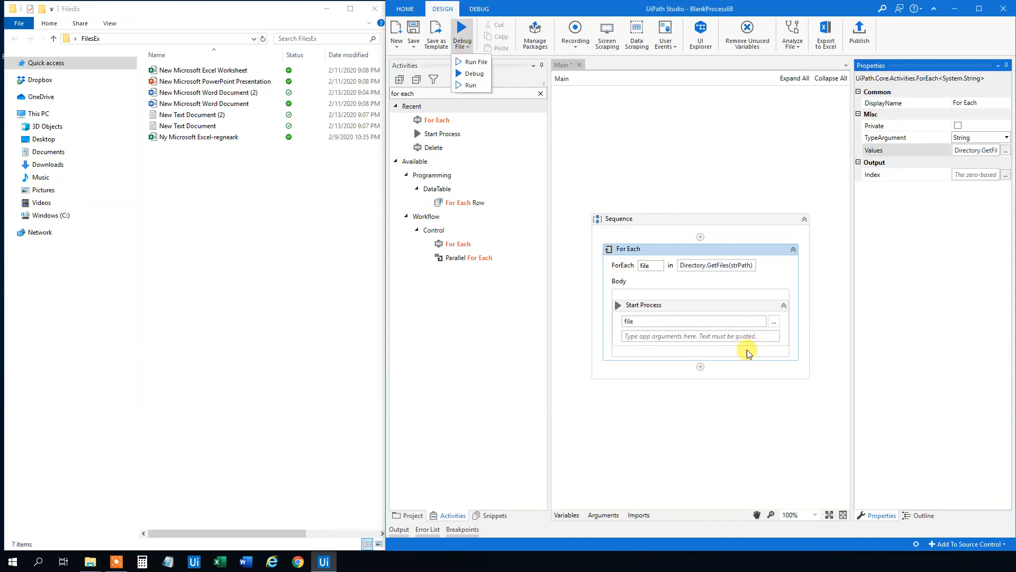
{"action": "mouse_move", "coordinate": [711, 268]}
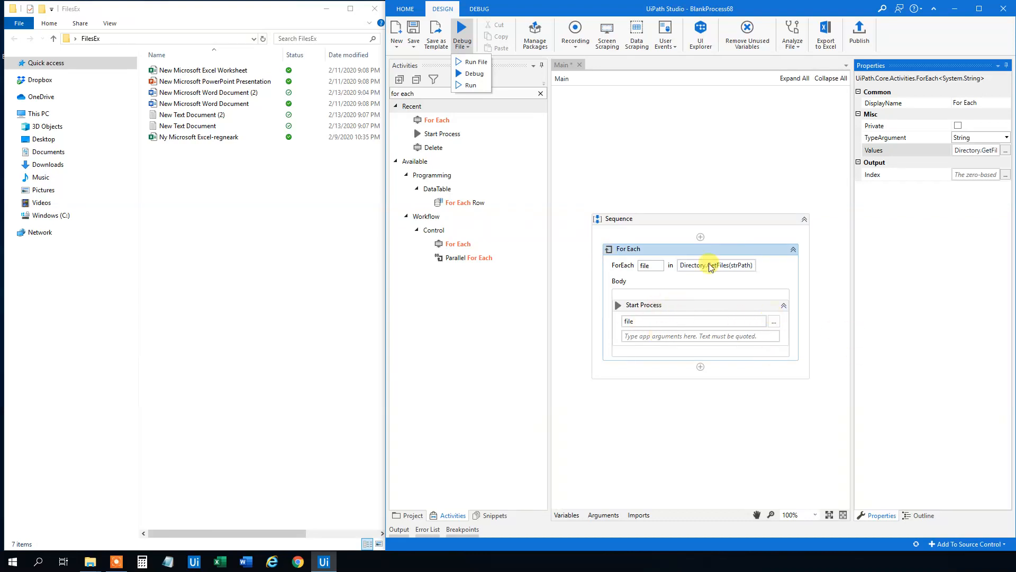
{"action": "mouse_move", "coordinate": [644, 312]}
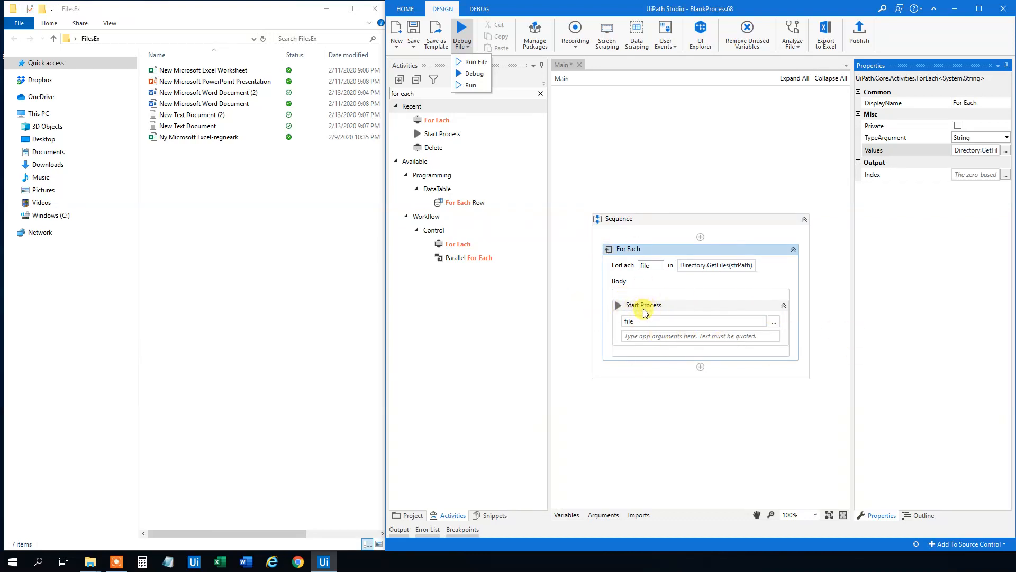
{"action": "mouse_move", "coordinate": [512, 83]}
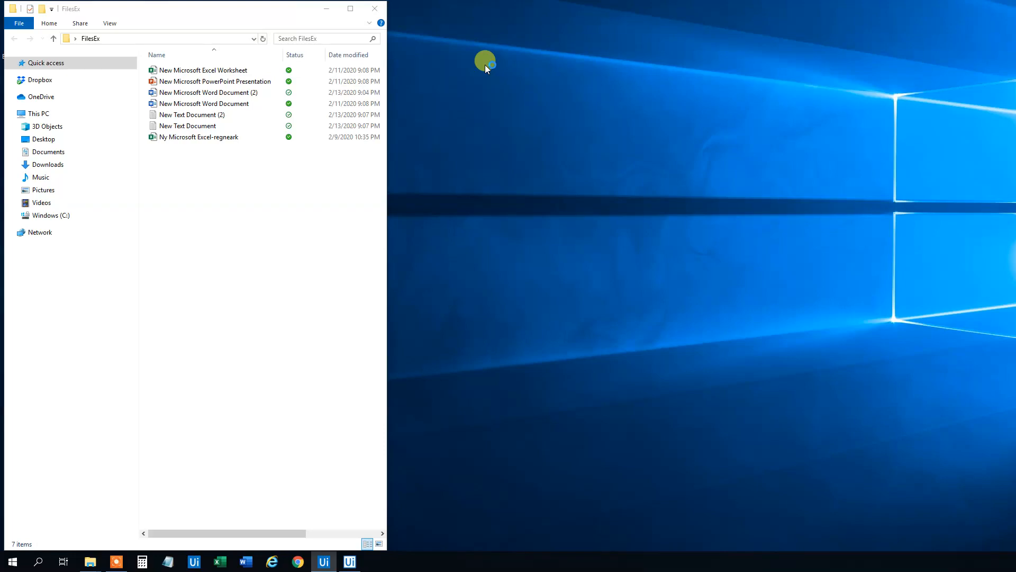
Run the workflow to open all folder files and dismiss the Camtasia add-in notice.
{"action": "double_click", "coordinate": [191, 115]}
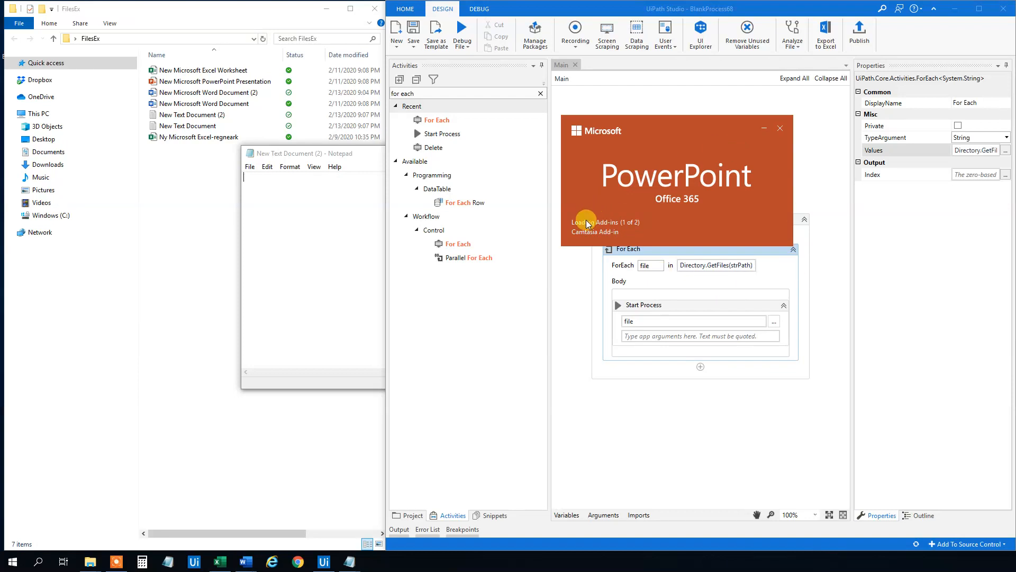
{"action": "mouse_move", "coordinate": [575, 225]}
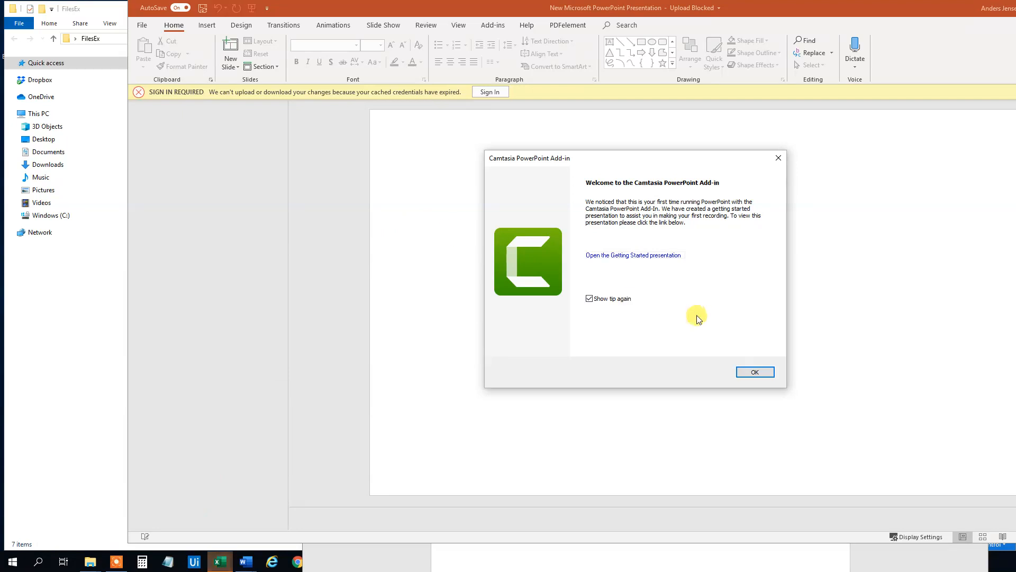
{"action": "left_click", "coordinate": [754, 372]}
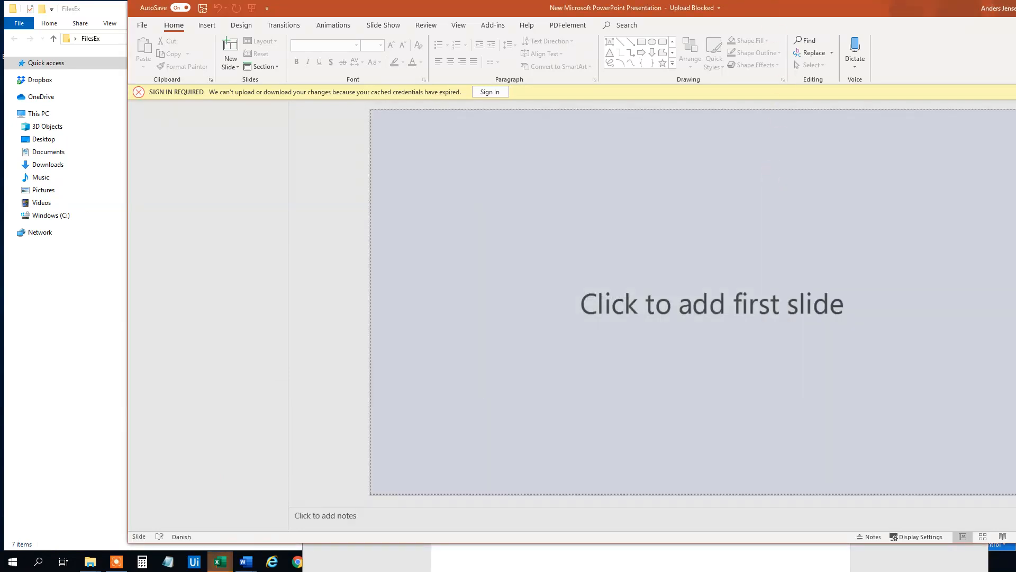